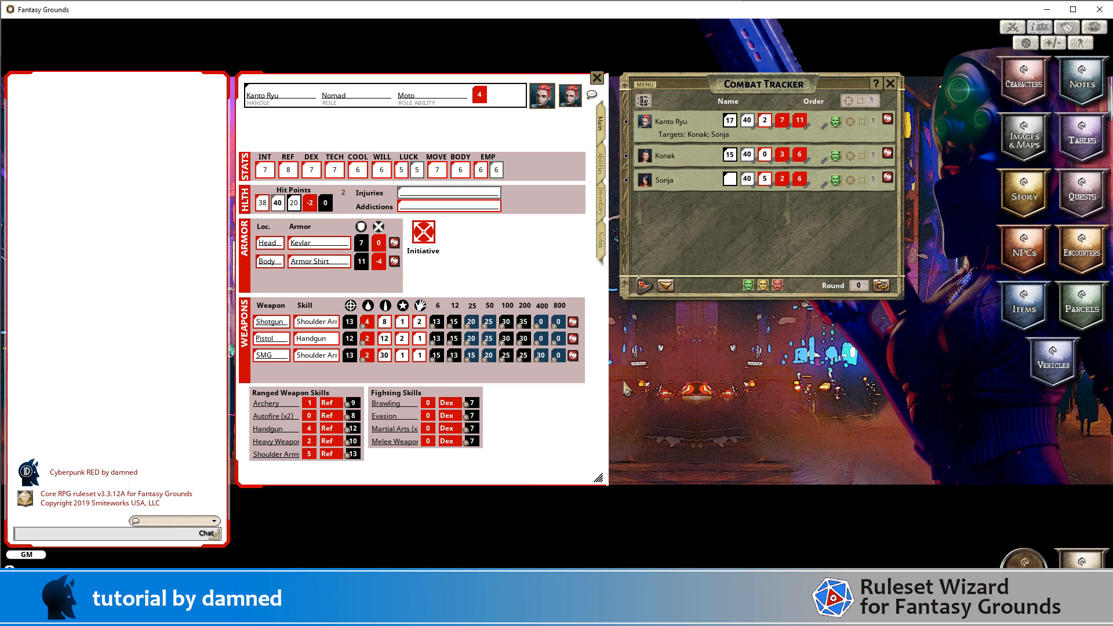
{"action": "mouse_move", "coordinate": [719, 230]}
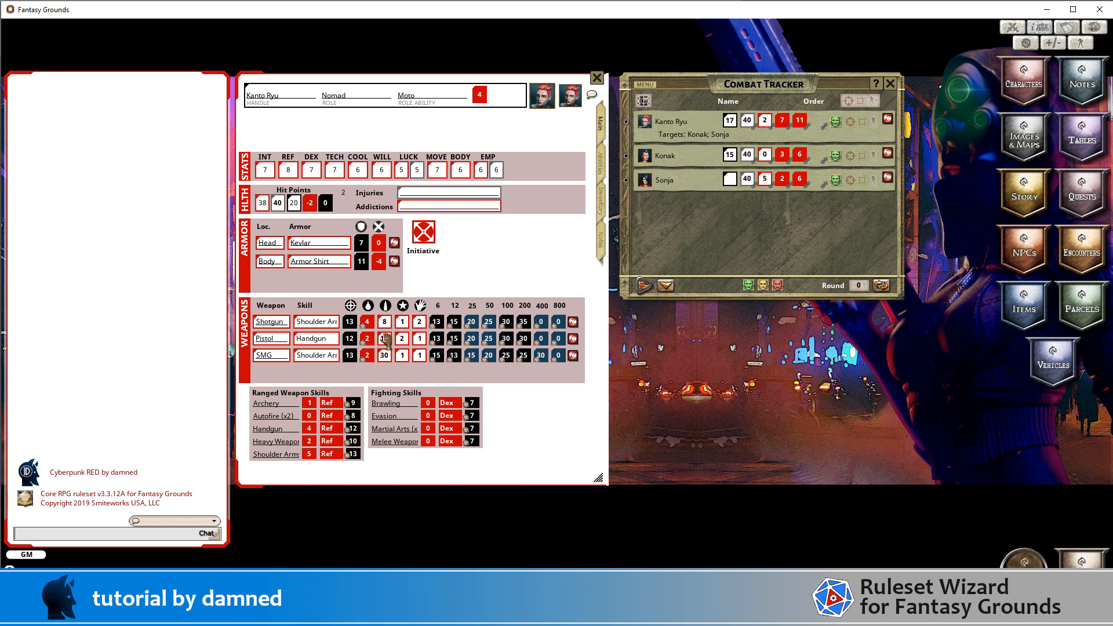
Step: Roll Kanto Ryu's Pistol damage so chat shows Attack vs Sonja 2 and vs Konak 7
{"action": "left_click", "coordinate": [384, 337]}
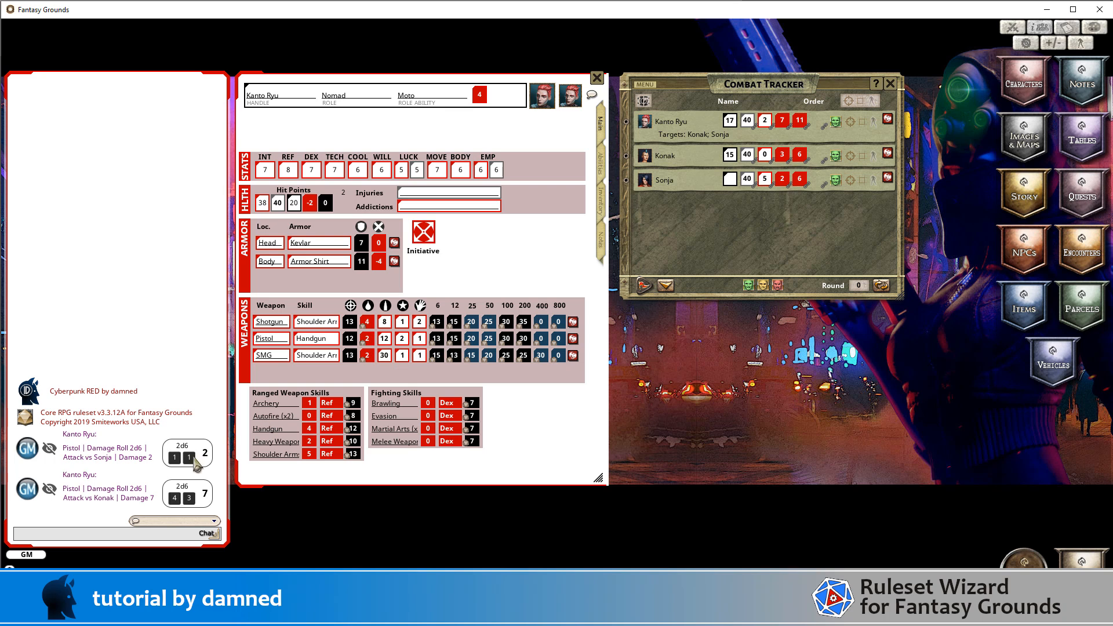
{"action": "mouse_move", "coordinate": [81, 435]}
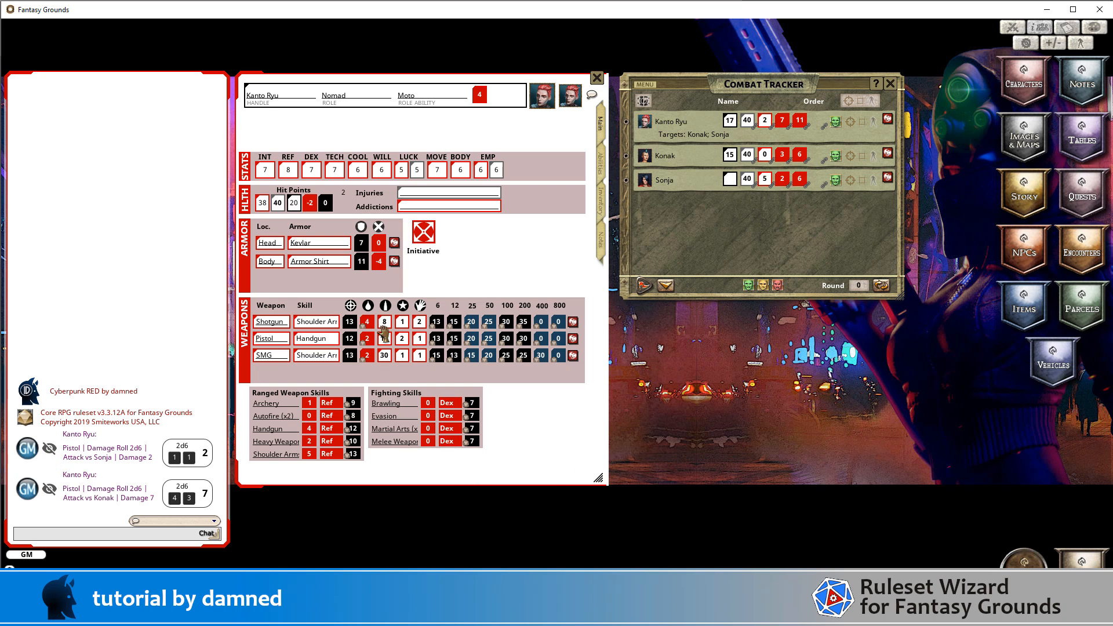
Step: Roll Shotgun 4d6 damage, posting 20 against Konak and 17 against Sonja in chat
{"action": "left_click", "coordinate": [382, 339]}
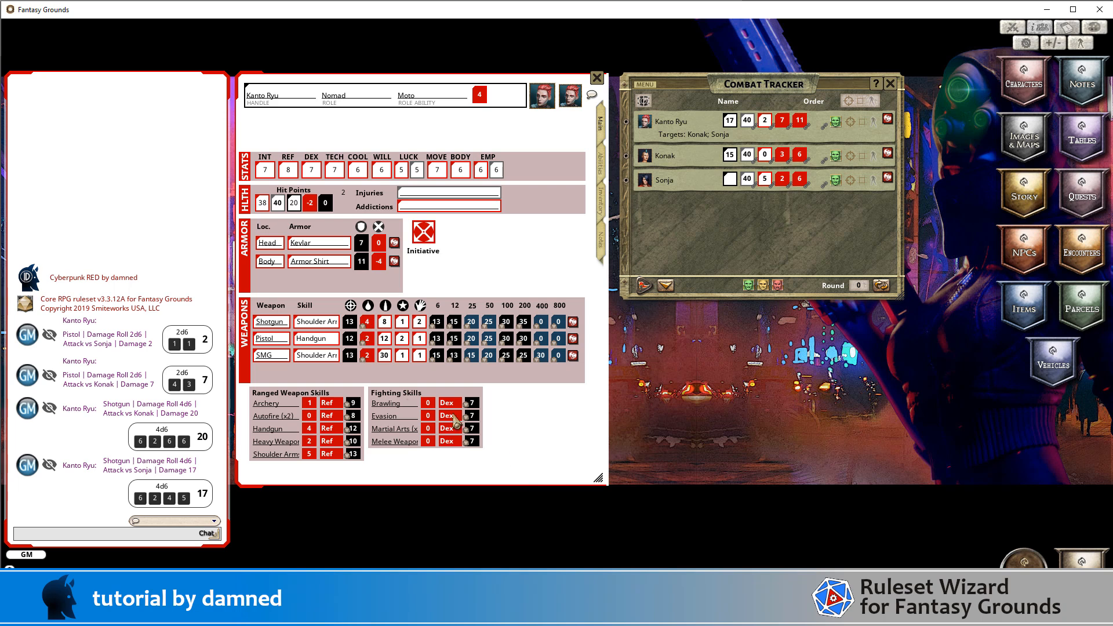
{"action": "mouse_move", "coordinate": [454, 422]}
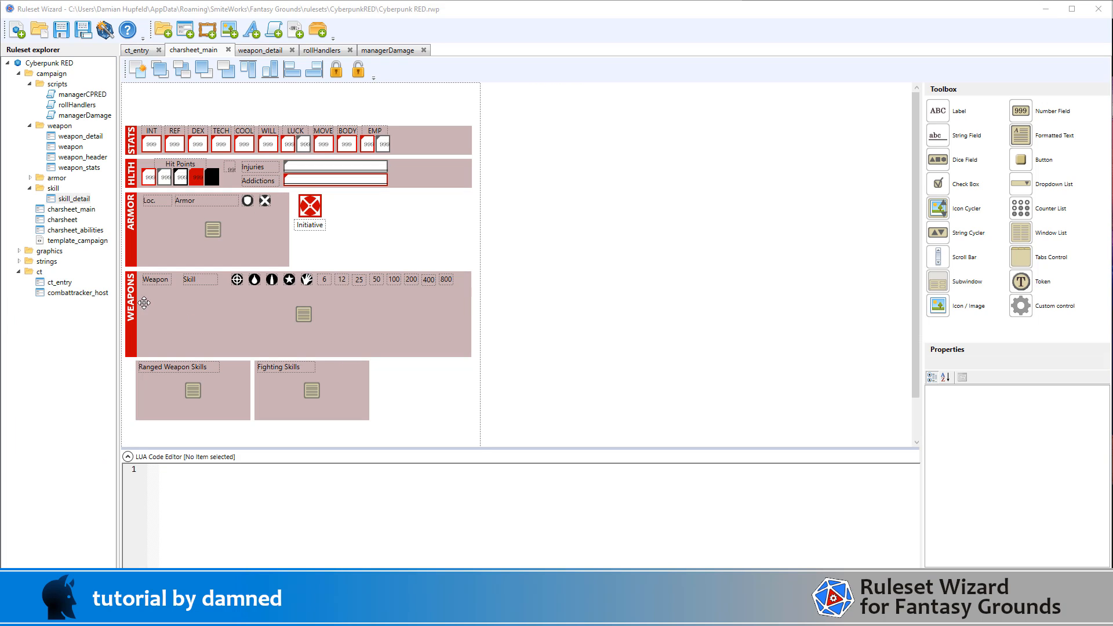
{"action": "mouse_move", "coordinate": [444, 299]}
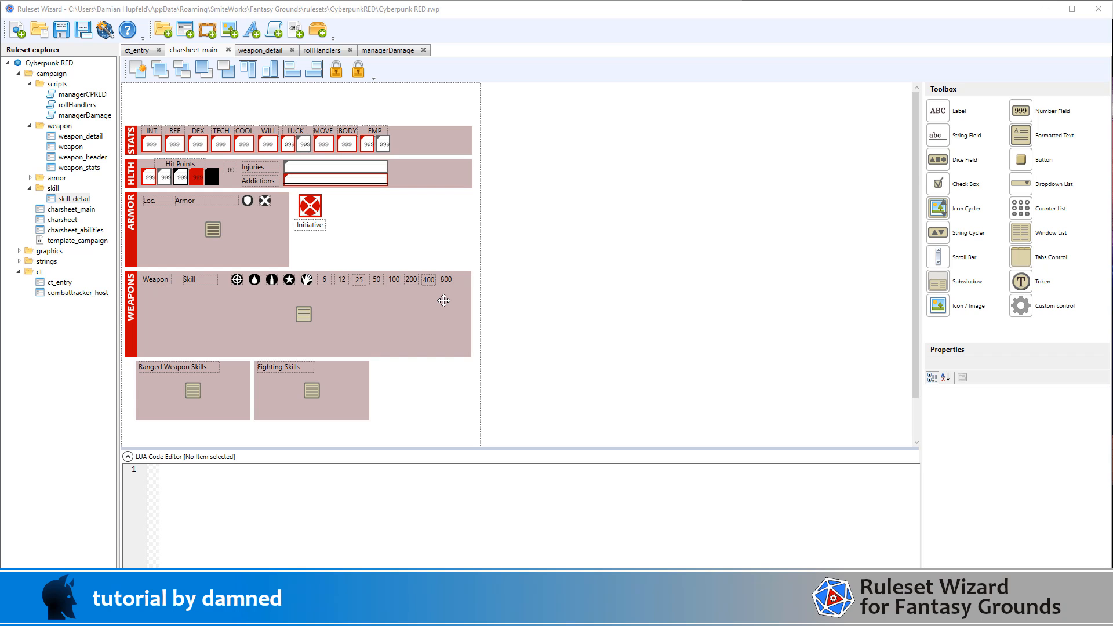
{"action": "mouse_move", "coordinate": [149, 349]}
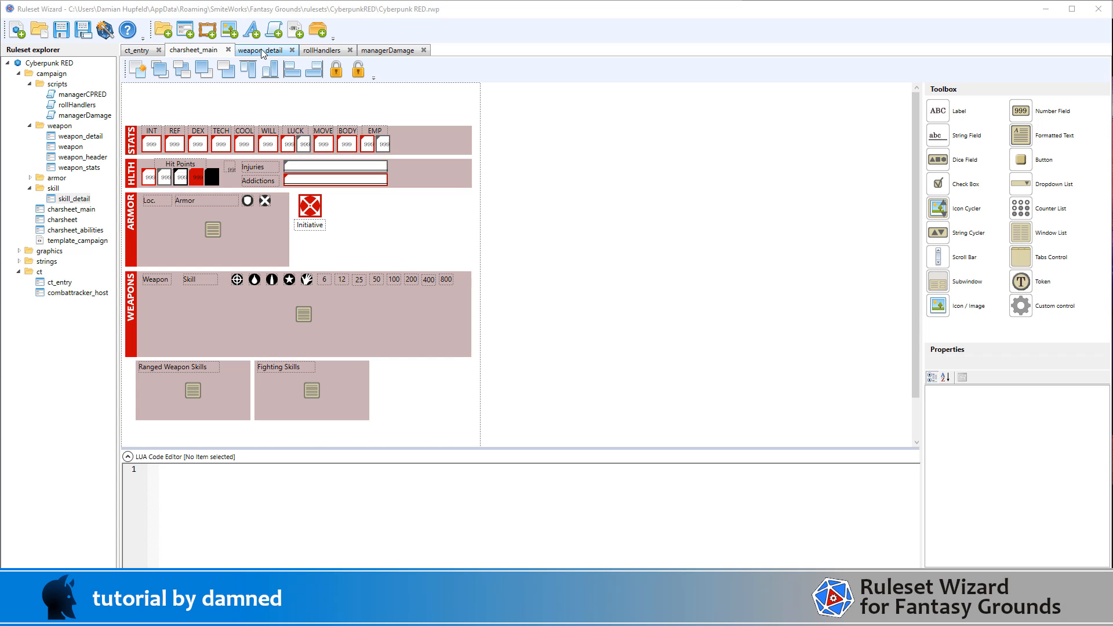
Step: From the charsheet_main weapons list, navigate into its weapon_detail window class
{"action": "left_click", "coordinate": [302, 314]}
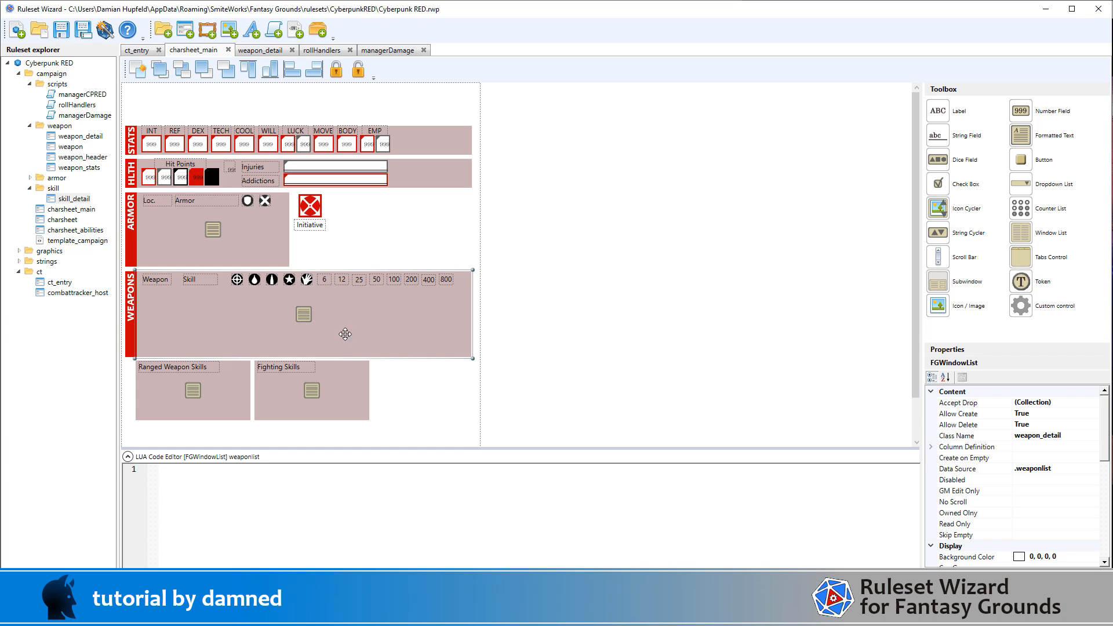
{"action": "mouse_move", "coordinate": [1061, 442]}
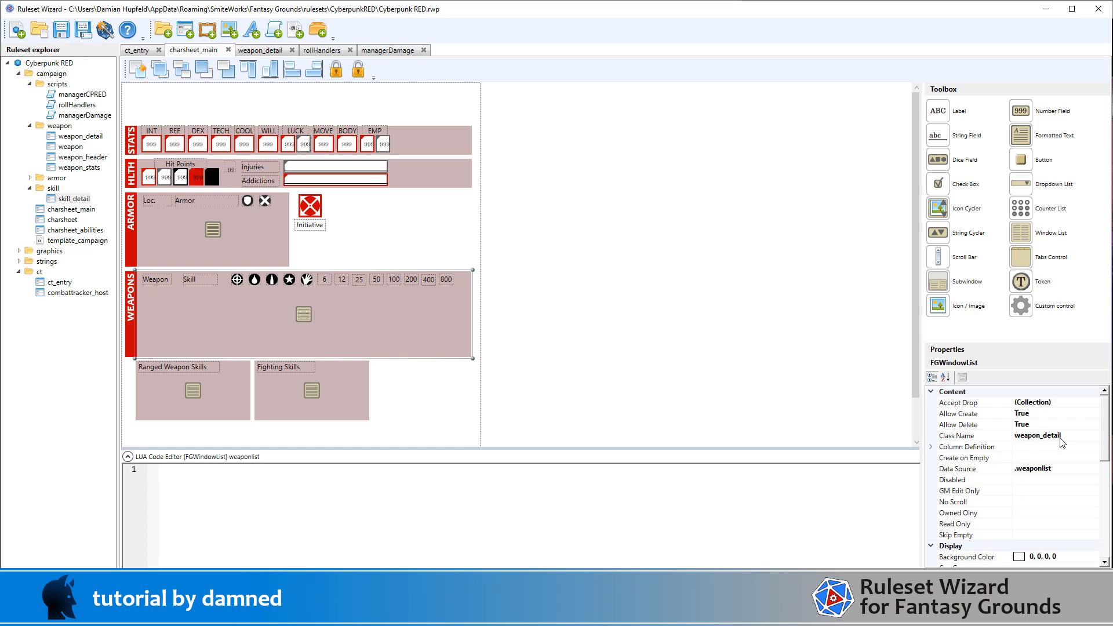
{"action": "left_click", "coordinate": [261, 50]}
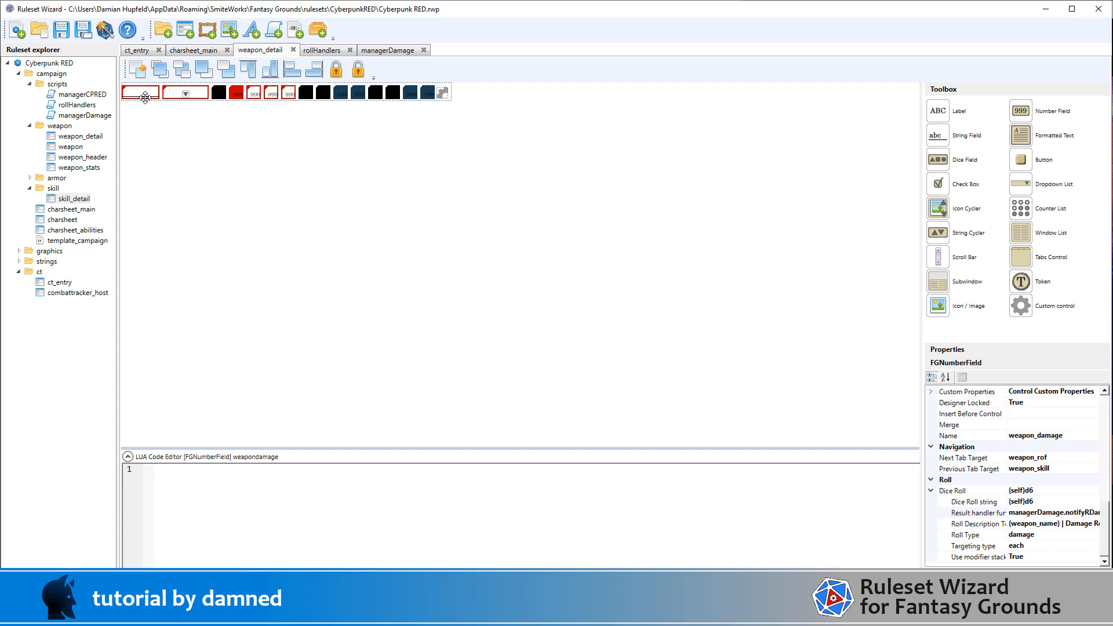
{"action": "mouse_move", "coordinate": [181, 110]}
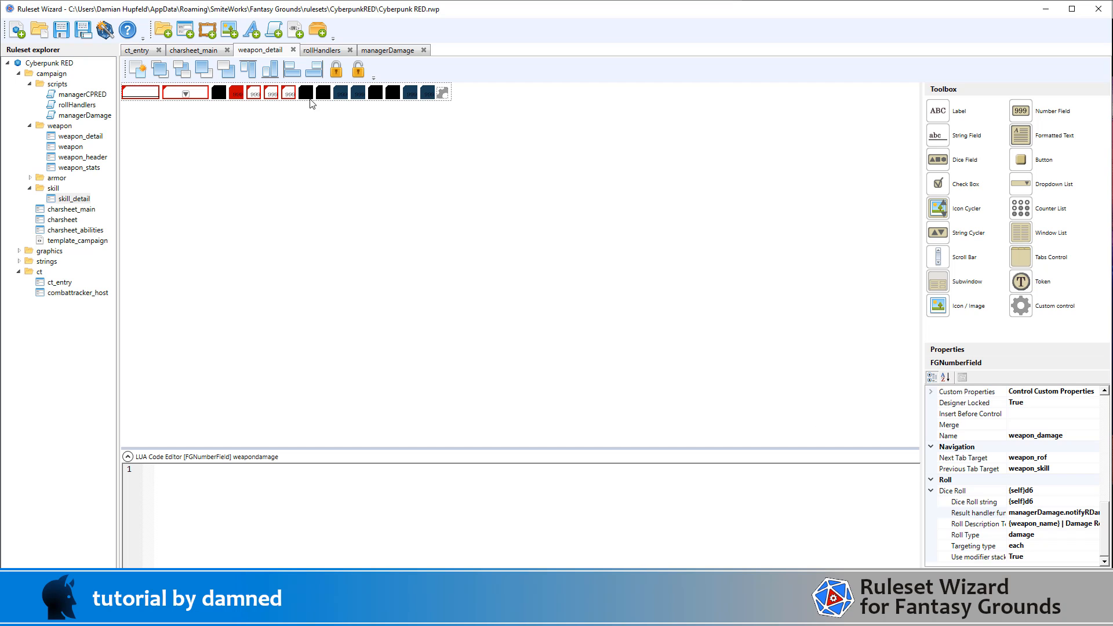
{"action": "left_click", "coordinate": [236, 93]}
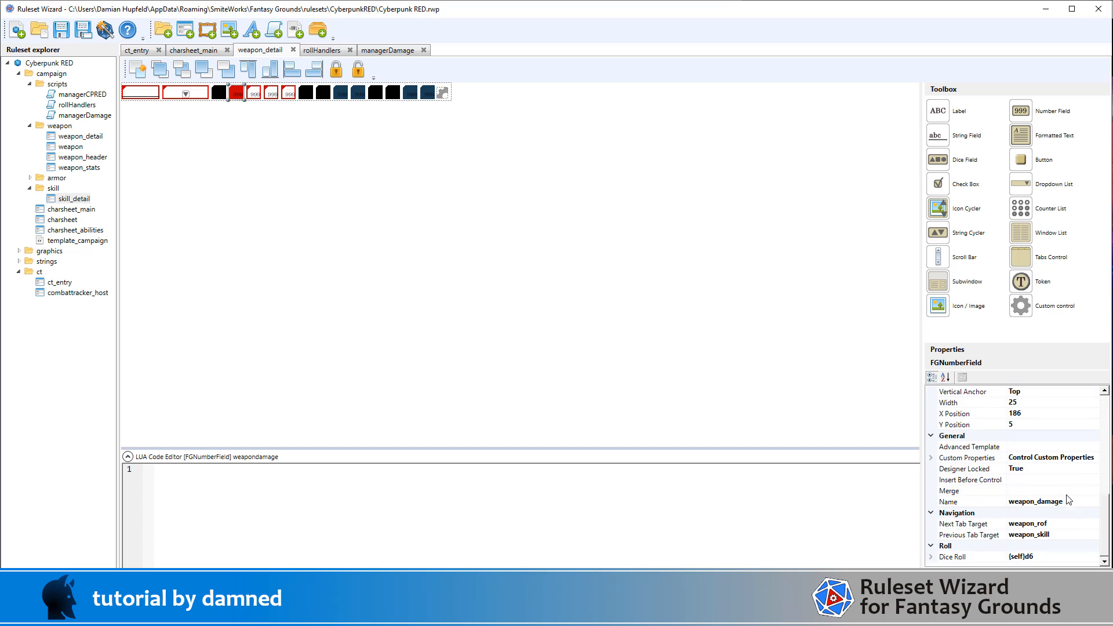
{"action": "left_click", "coordinate": [980, 557]}
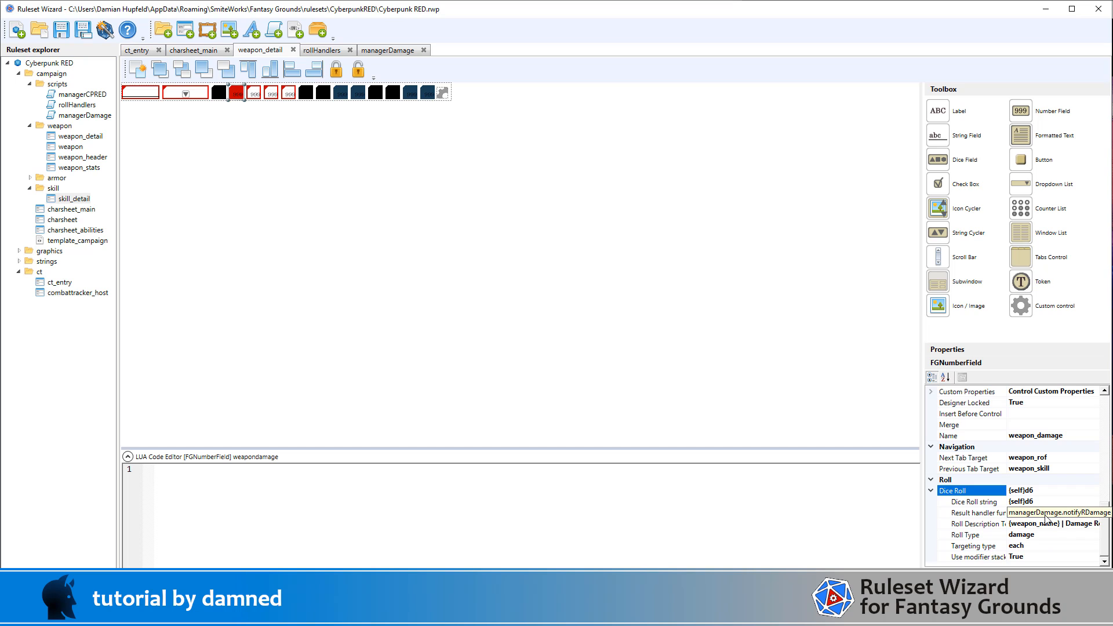
{"action": "mouse_move", "coordinate": [1052, 519]}
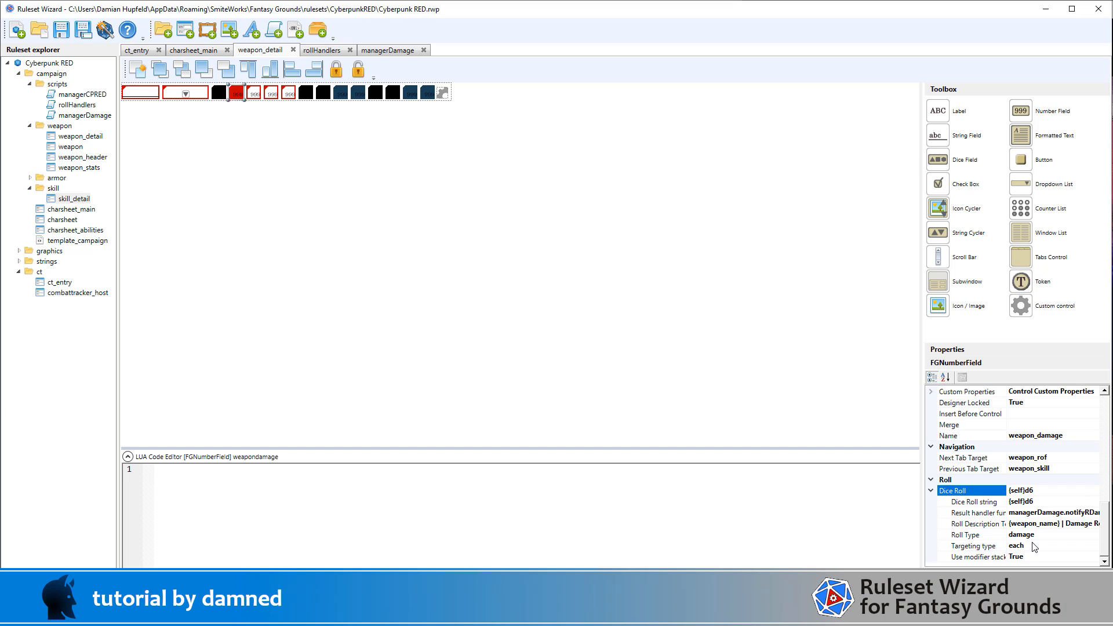
{"action": "mouse_move", "coordinate": [865, 355]}
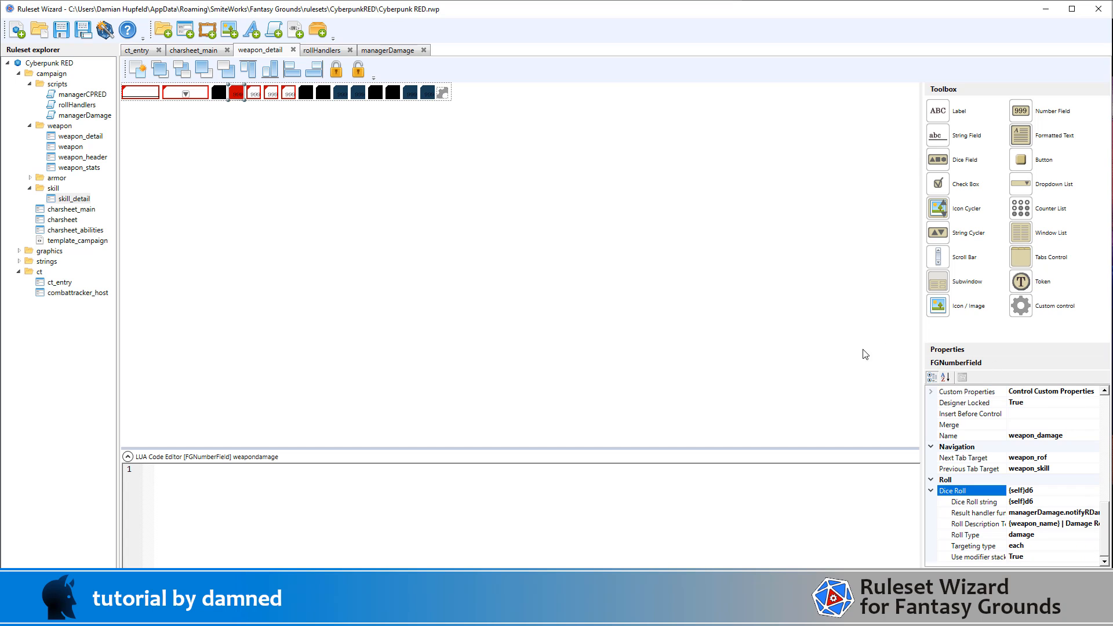
{"action": "mouse_move", "coordinate": [283, 146]}
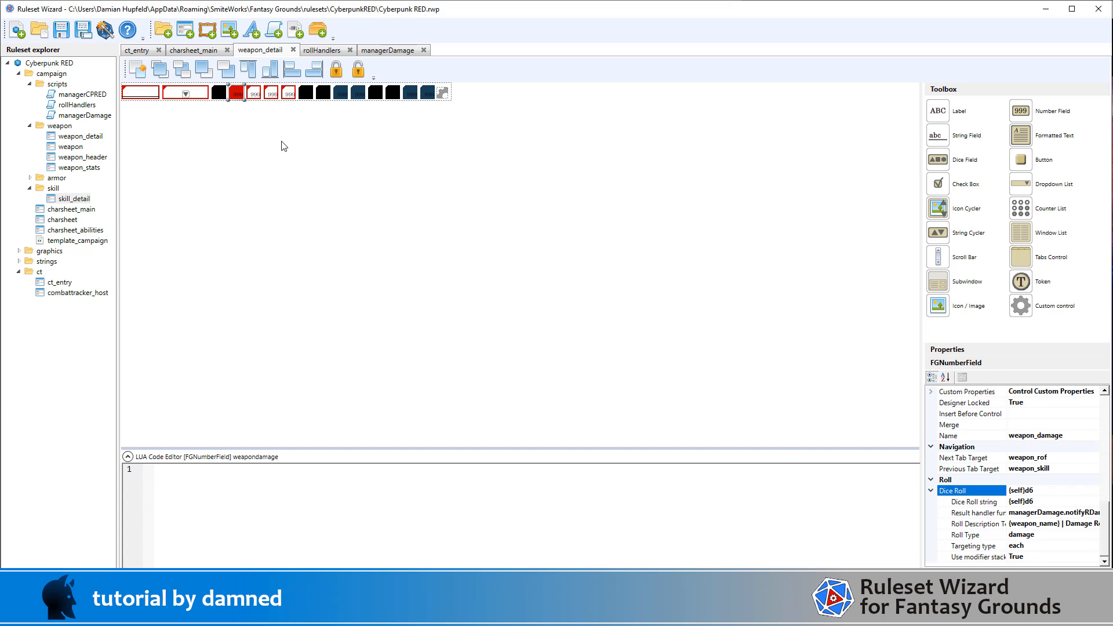
{"action": "mouse_move", "coordinate": [252, 116]}
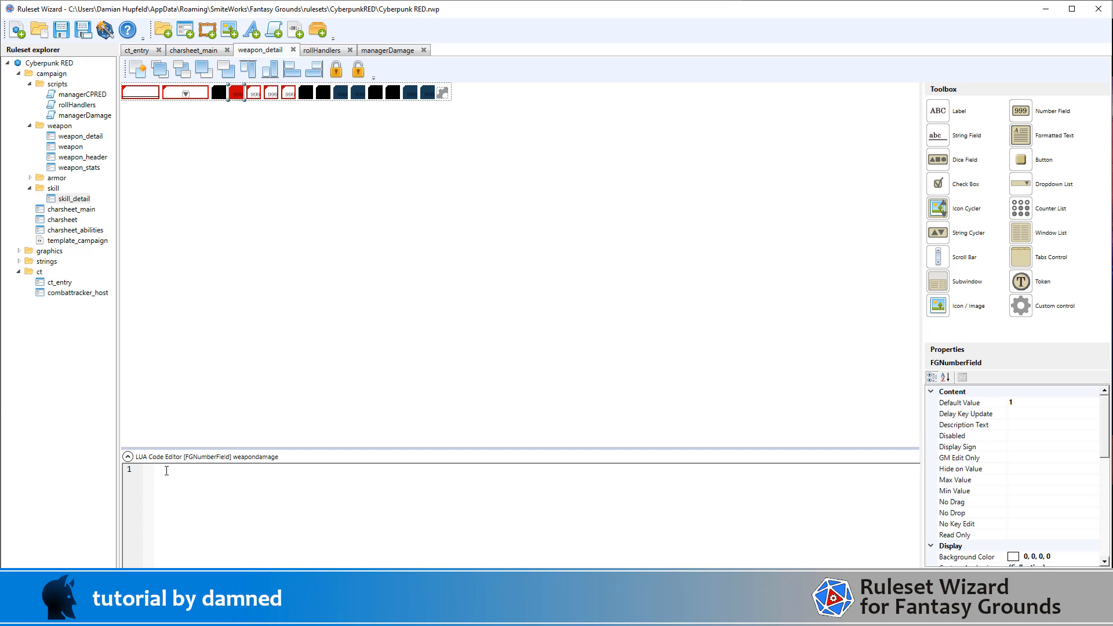
{"action": "mouse_move", "coordinate": [349, 455]}
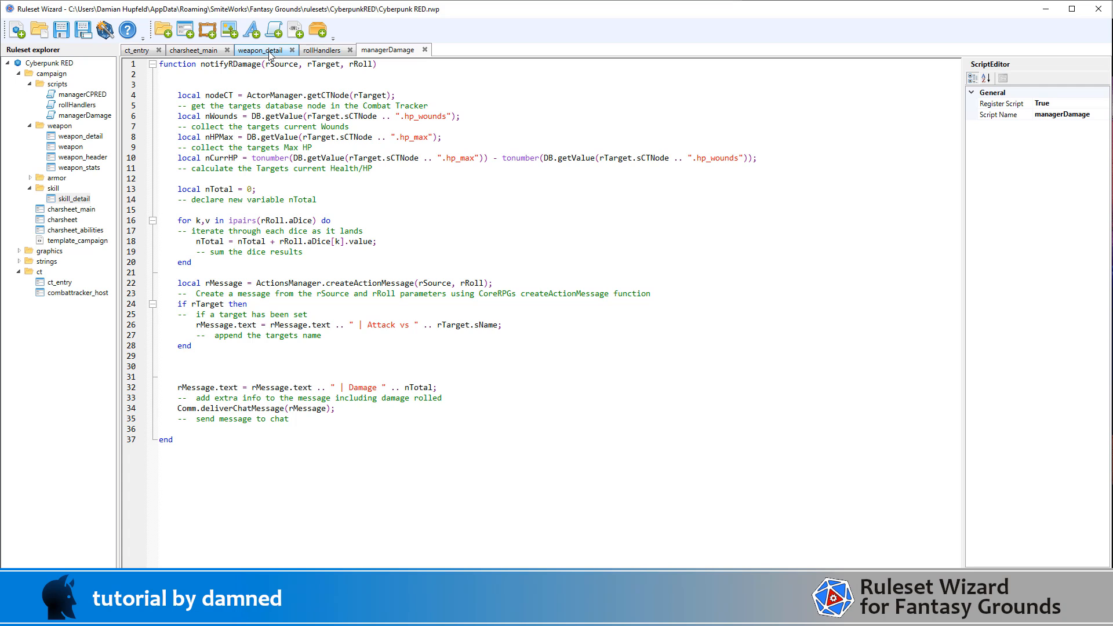
{"action": "left_click", "coordinate": [261, 50]}
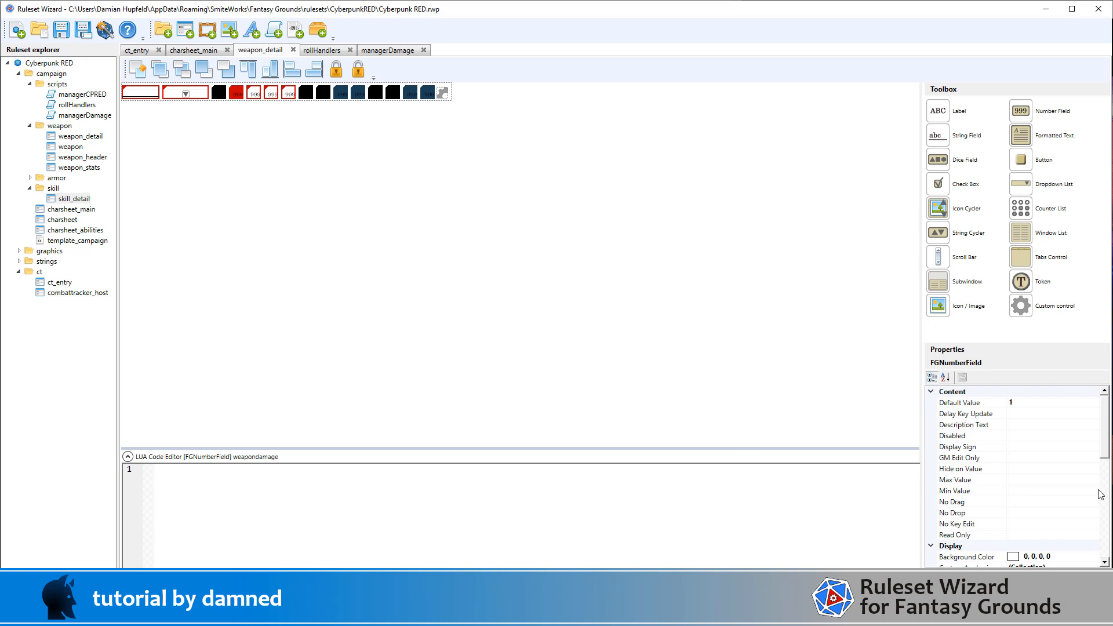
{"action": "scroll", "scroll_direction": "down", "scroll_amount": 3}
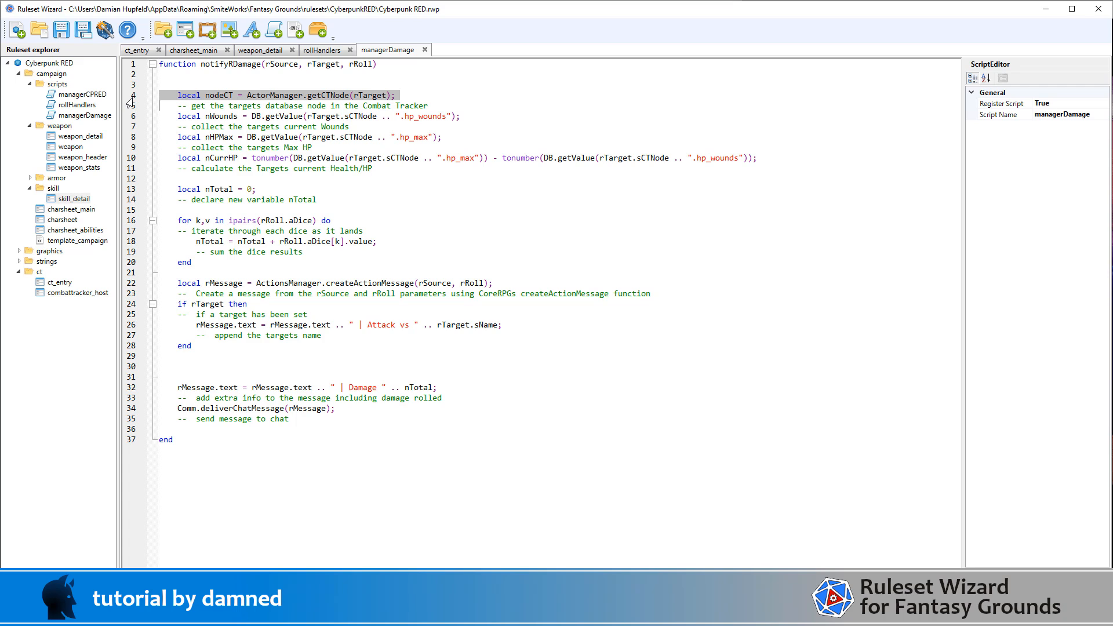
{"action": "mouse_move", "coordinate": [253, 103]}
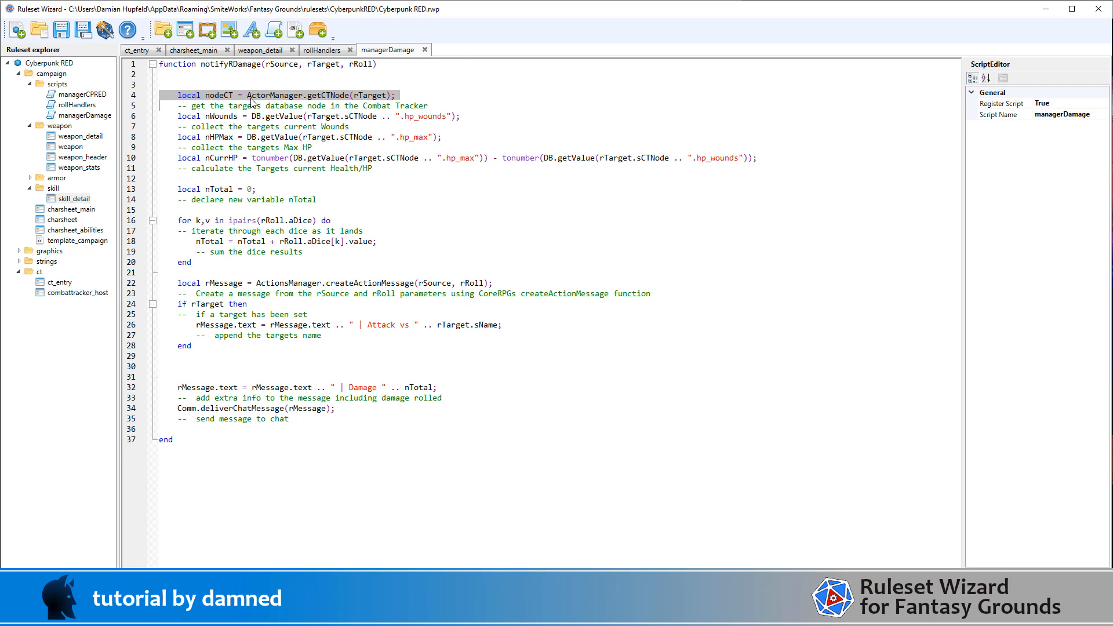
{"action": "mouse_move", "coordinate": [319, 104]}
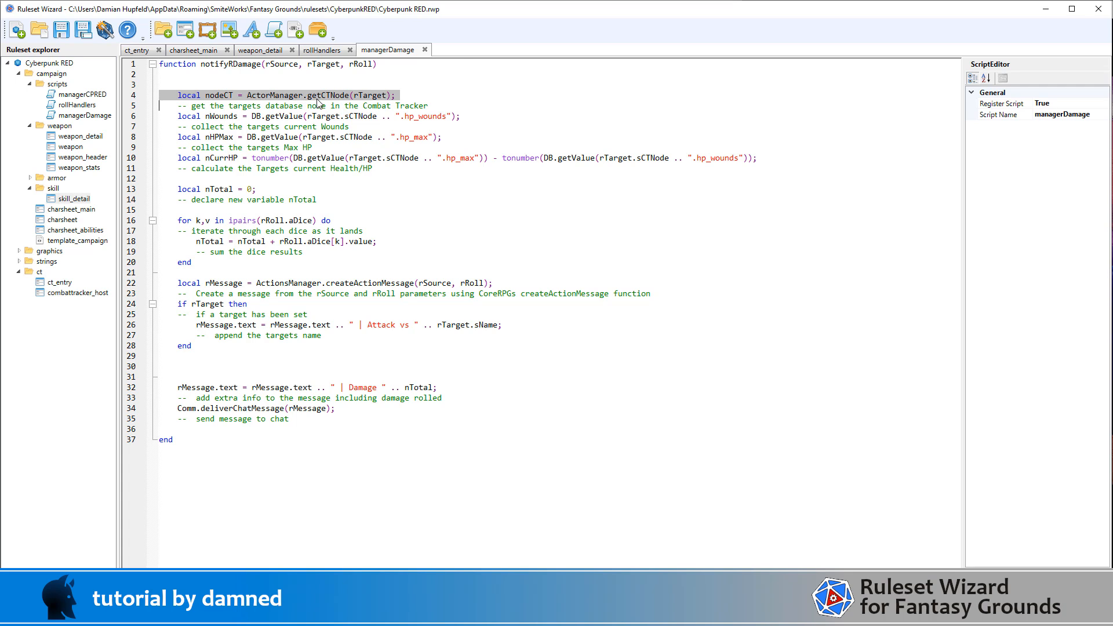
{"action": "mouse_move", "coordinate": [347, 102]}
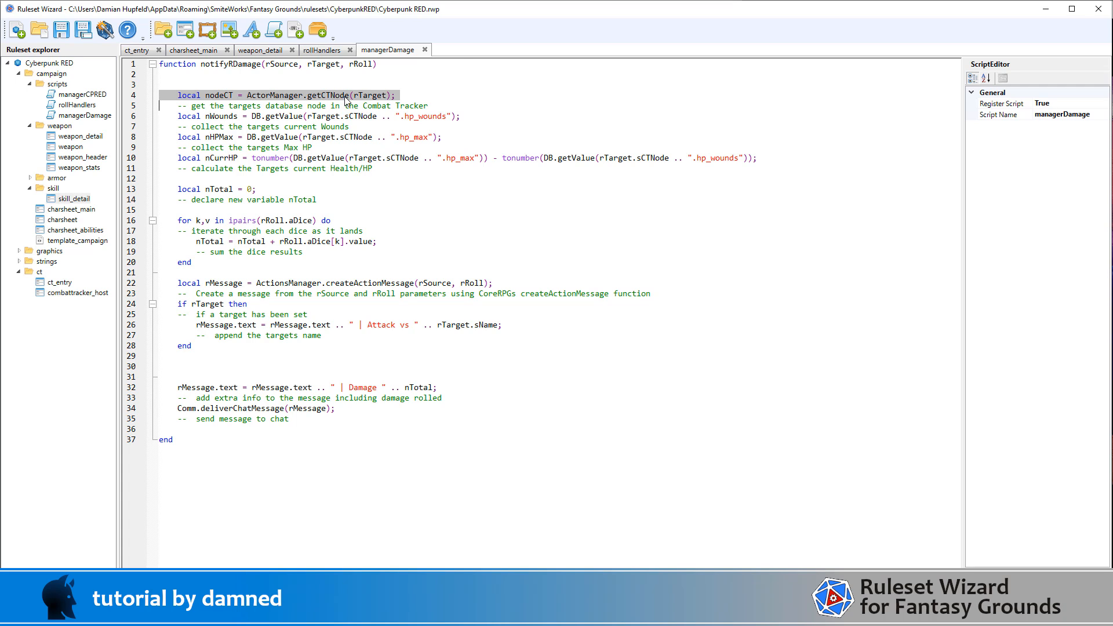
{"action": "mouse_move", "coordinate": [398, 104]}
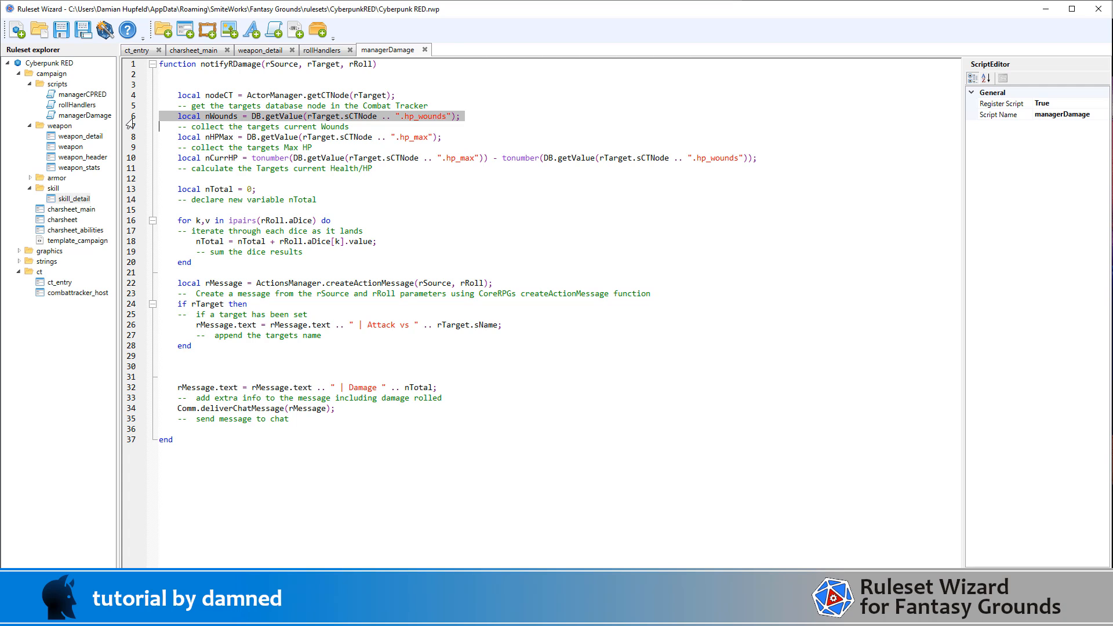
{"action": "mouse_move", "coordinate": [350, 125]}
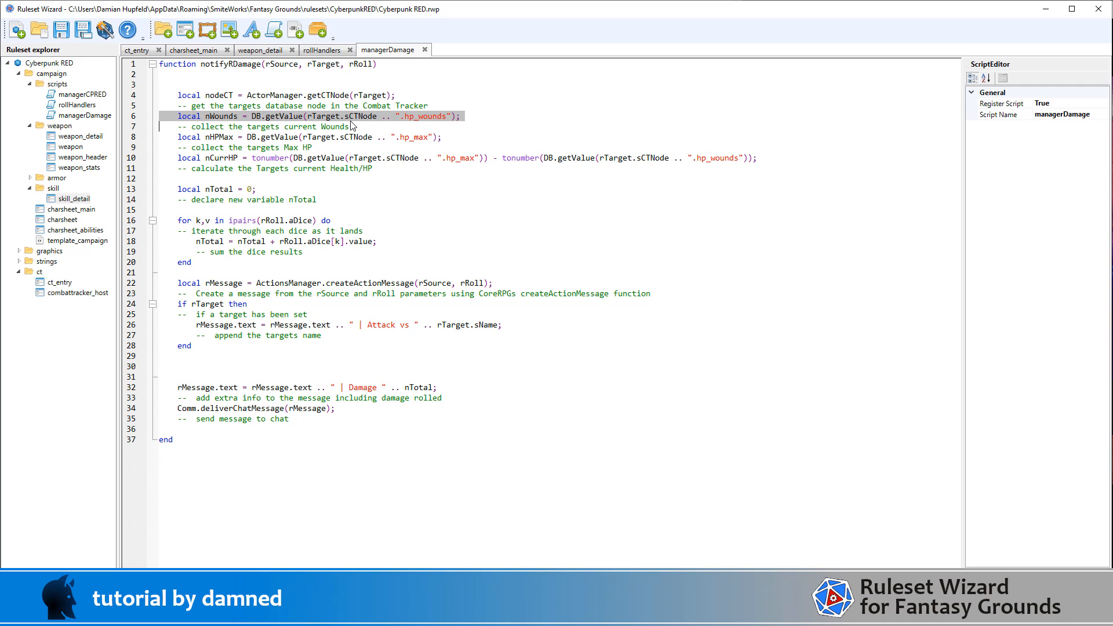
{"action": "mouse_move", "coordinate": [325, 123]}
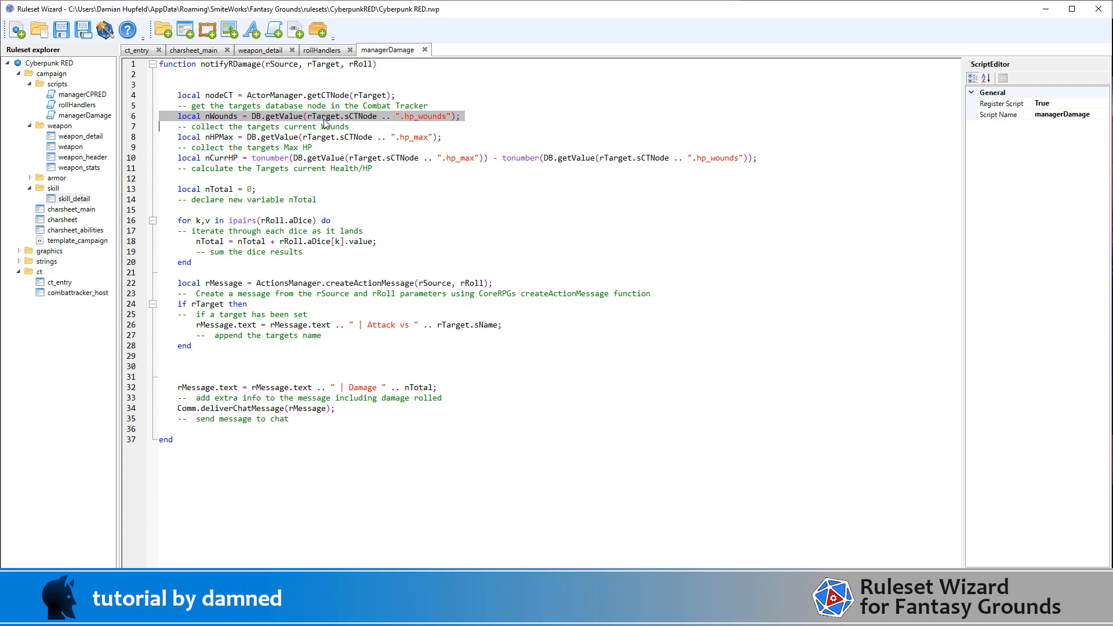
{"action": "mouse_move", "coordinate": [342, 124]}
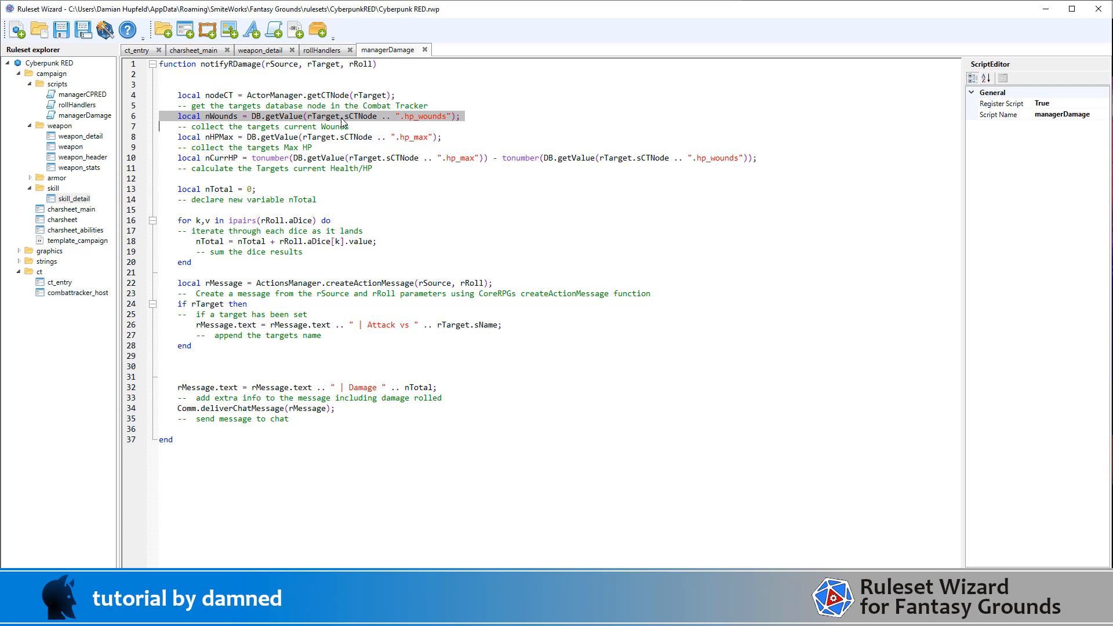
{"action": "mouse_move", "coordinate": [375, 123]}
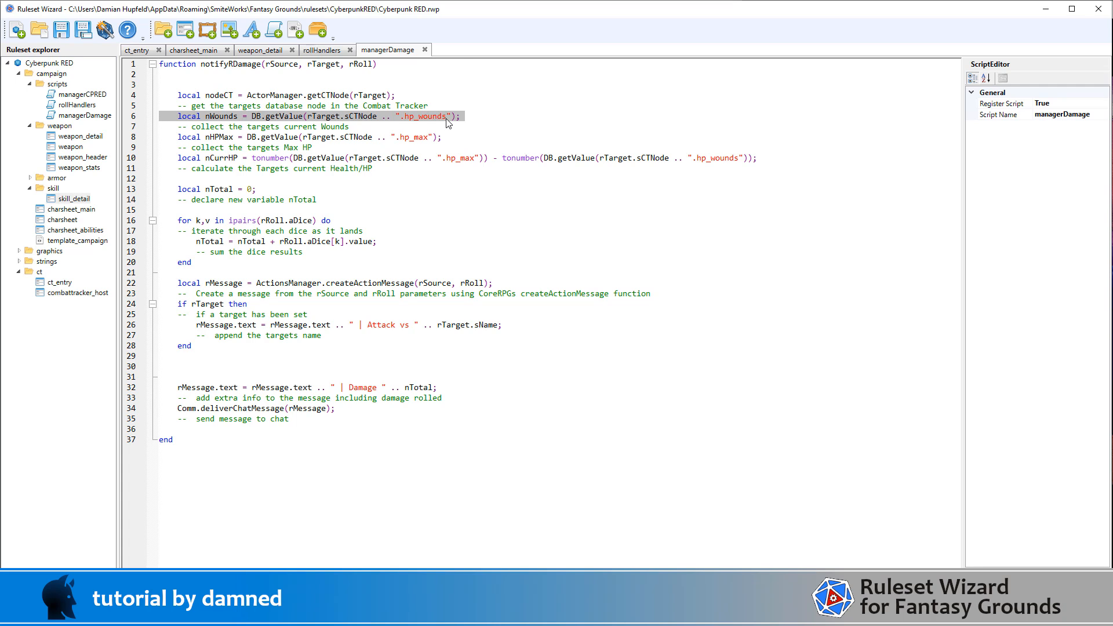
{"action": "mouse_move", "coordinate": [431, 124]}
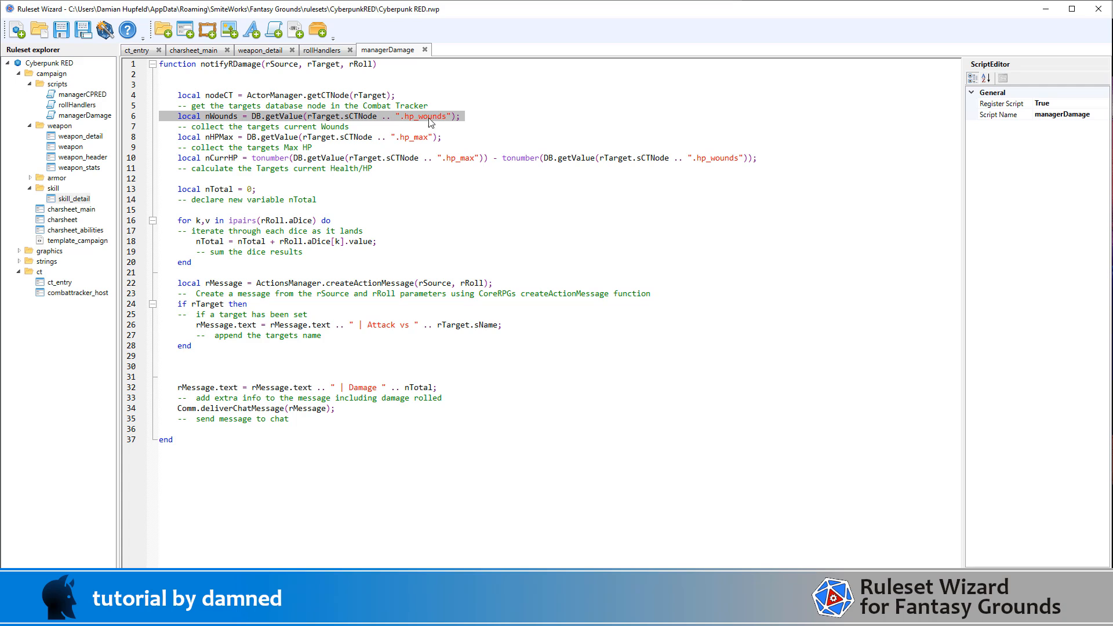
{"action": "mouse_move", "coordinate": [453, 125]}
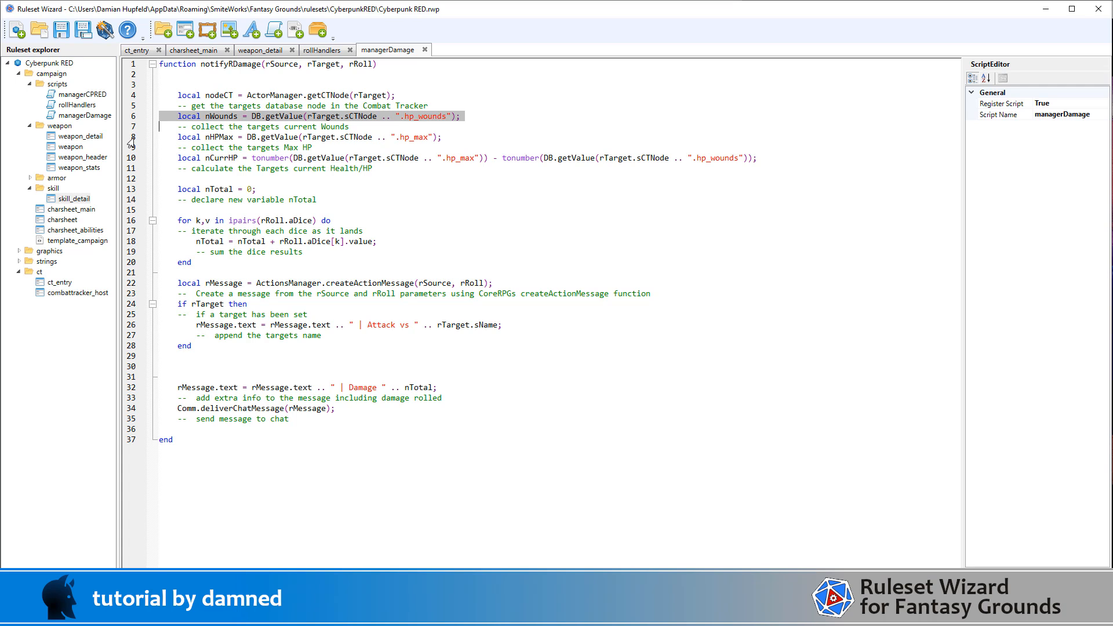
{"action": "left_click", "coordinate": [311, 137]}
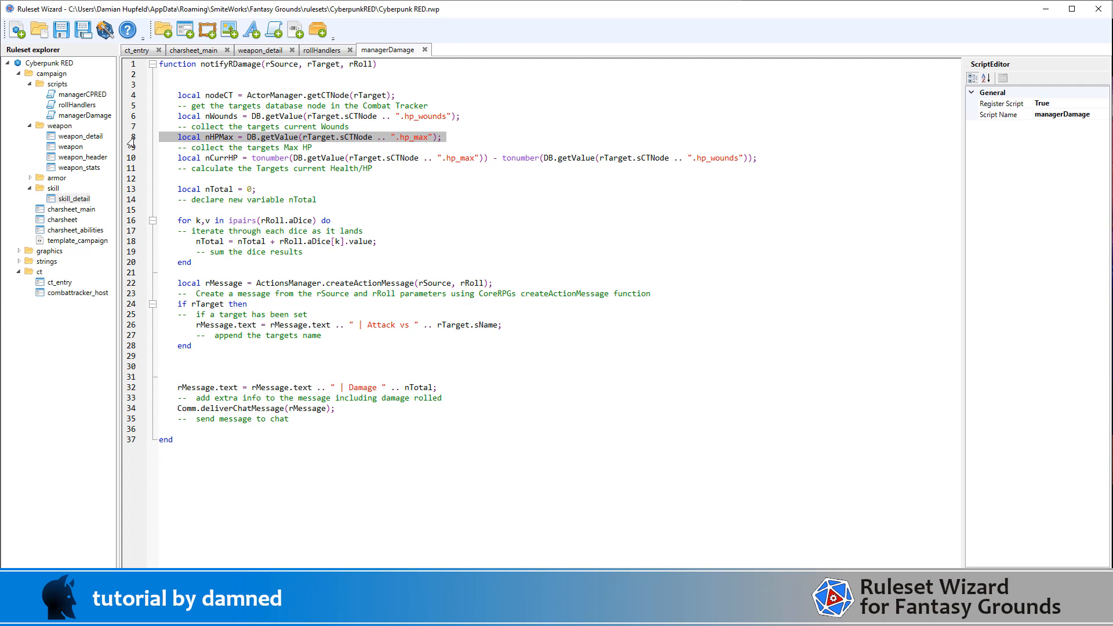
{"action": "mouse_move", "coordinate": [120, 146]}
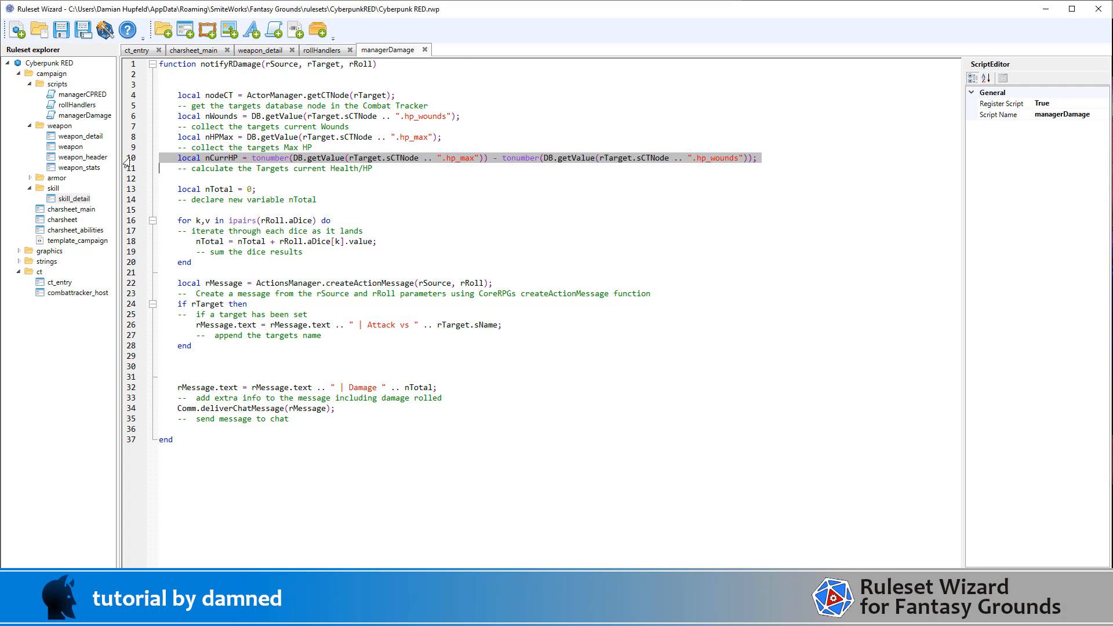
{"action": "mouse_move", "coordinate": [619, 176]}
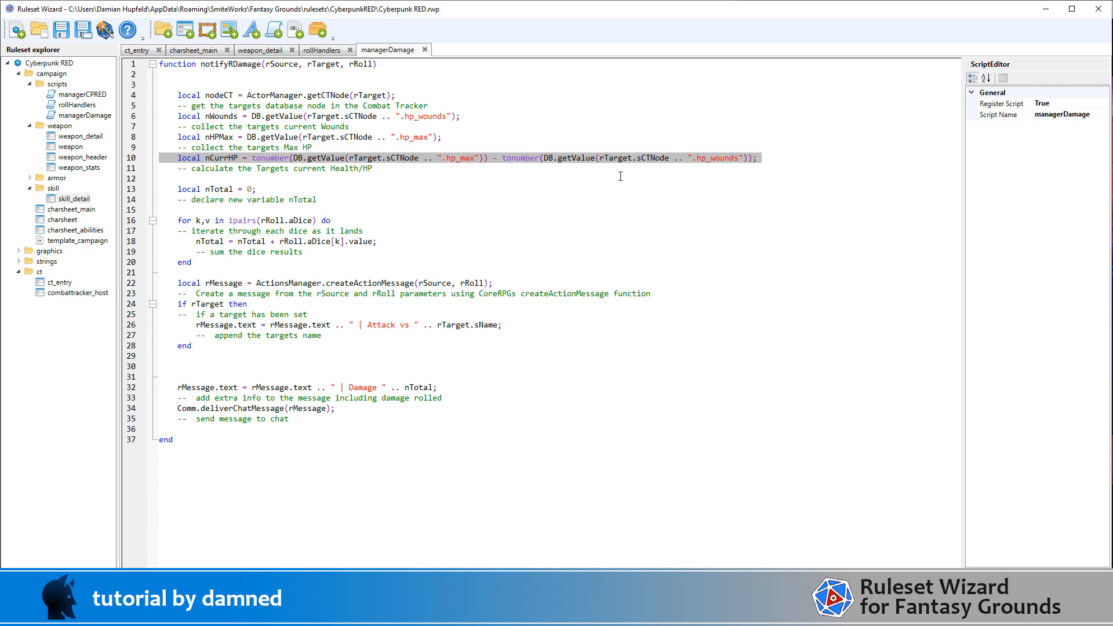
{"action": "mouse_move", "coordinate": [739, 167]}
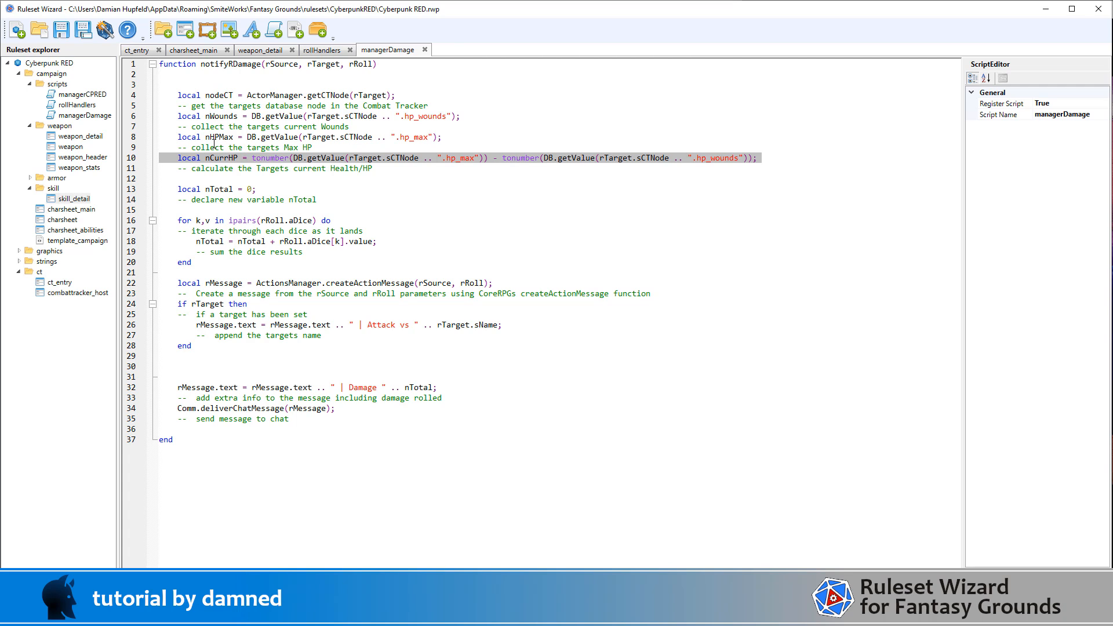
{"action": "mouse_move", "coordinate": [214, 144]}
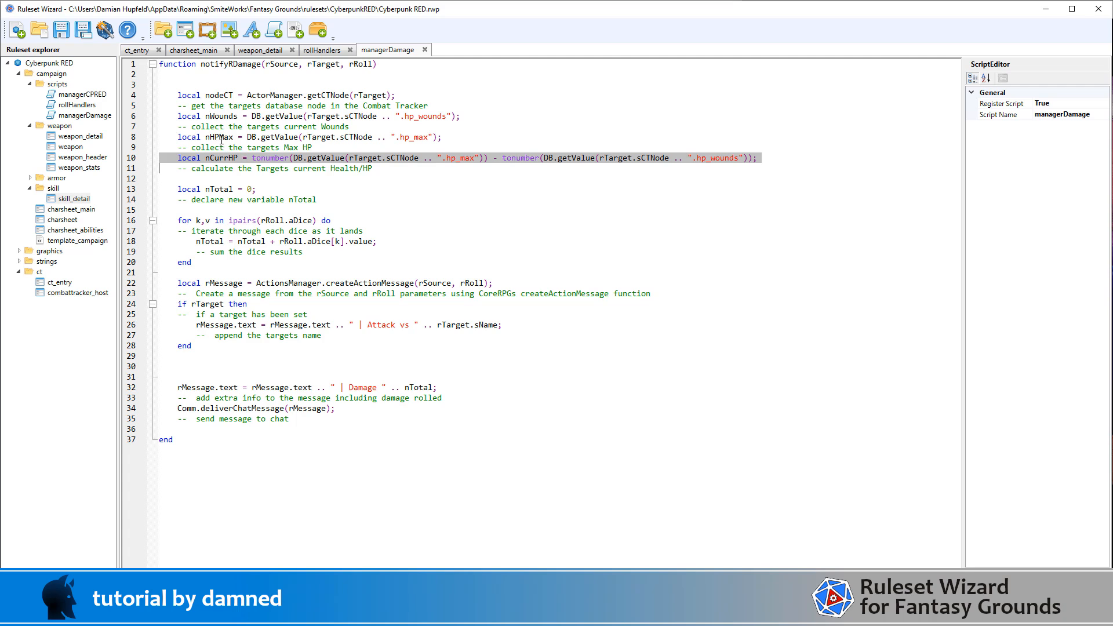
{"action": "mouse_move", "coordinate": [274, 163]}
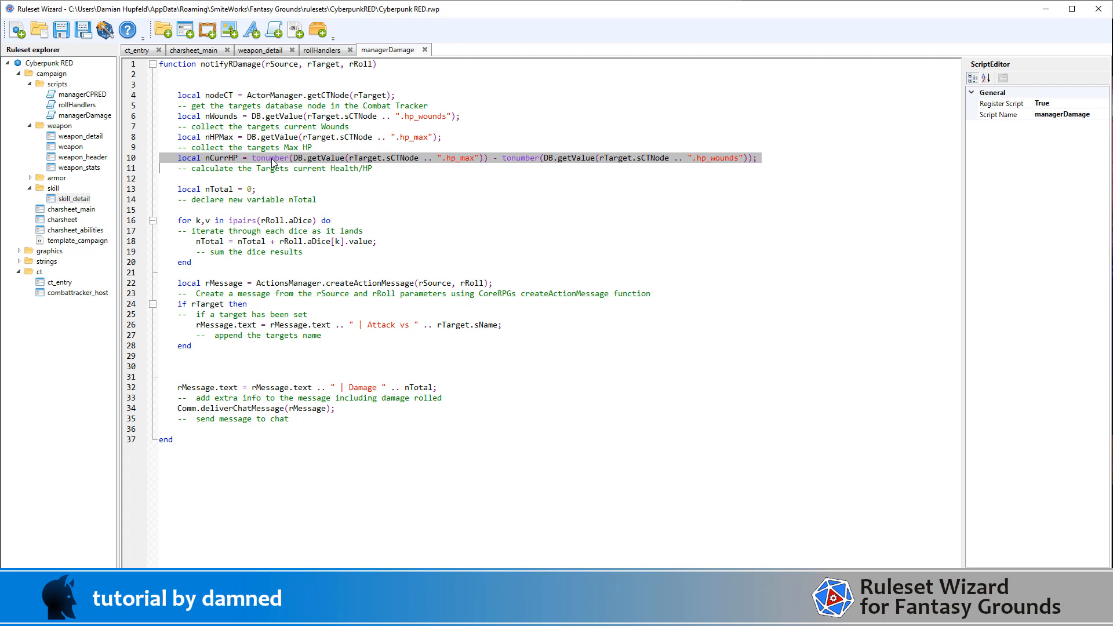
{"action": "mouse_move", "coordinate": [469, 166]}
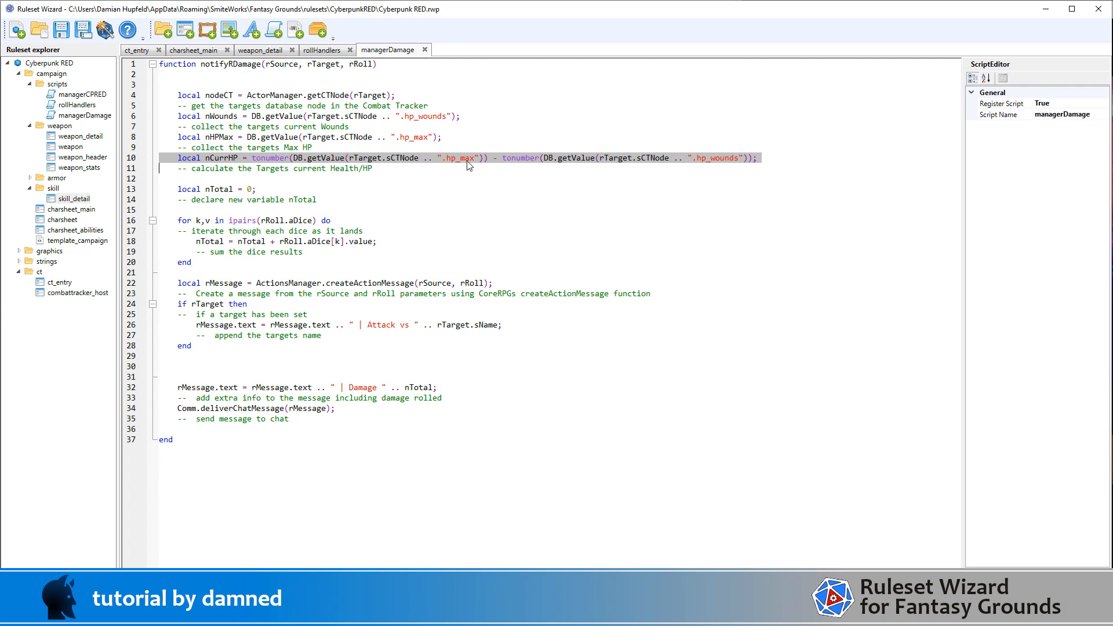
{"action": "mouse_move", "coordinate": [302, 166]}
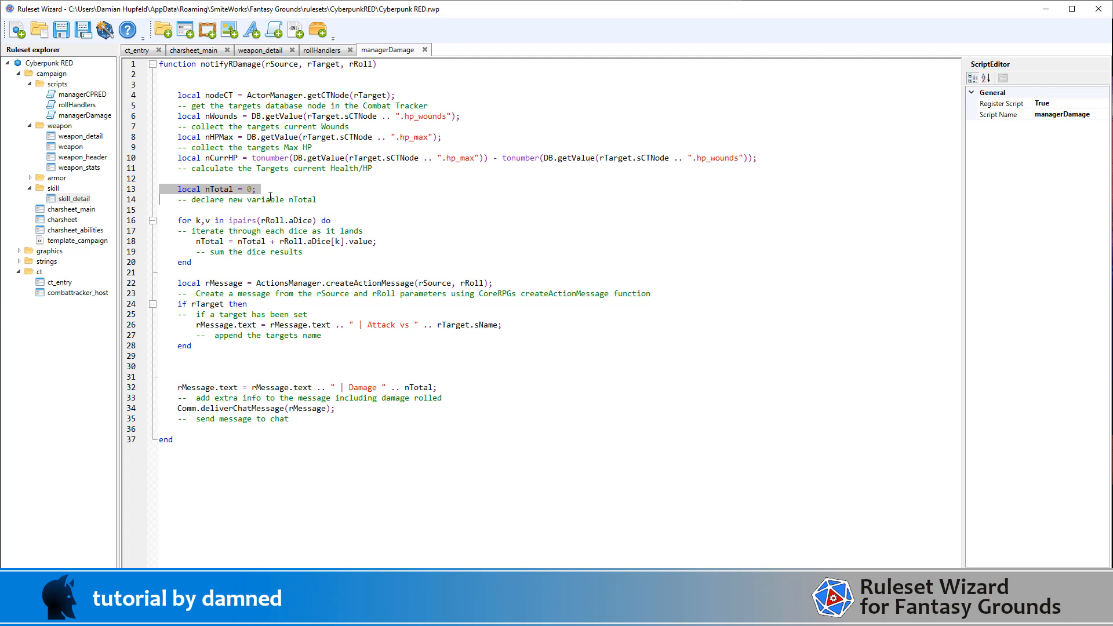
{"action": "mouse_move", "coordinate": [259, 254]}
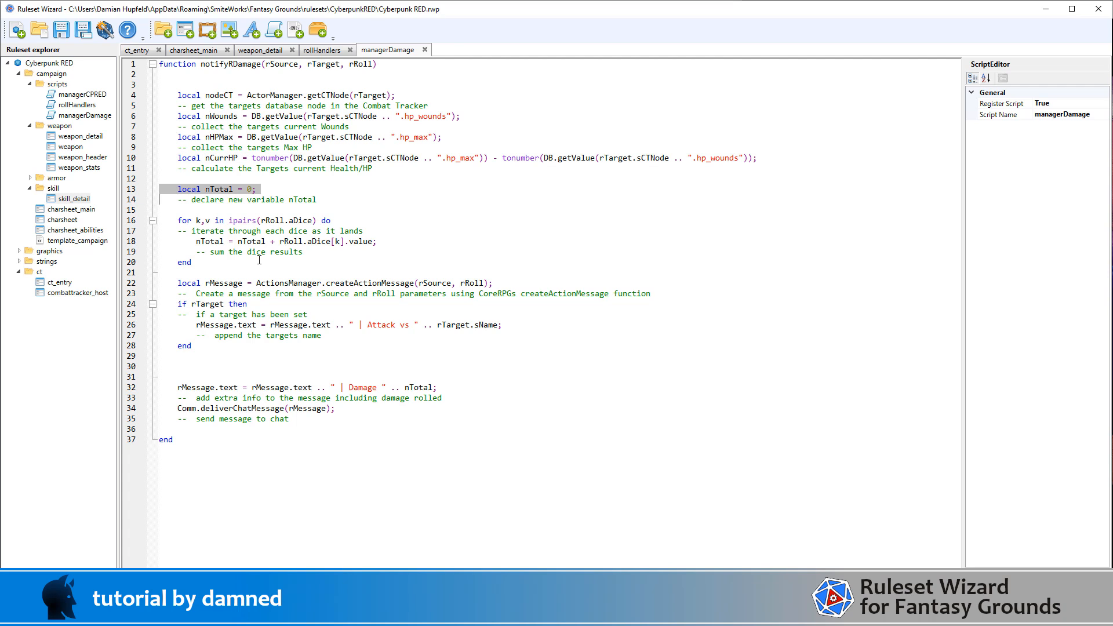
{"action": "left_click", "coordinate": [248, 221]}
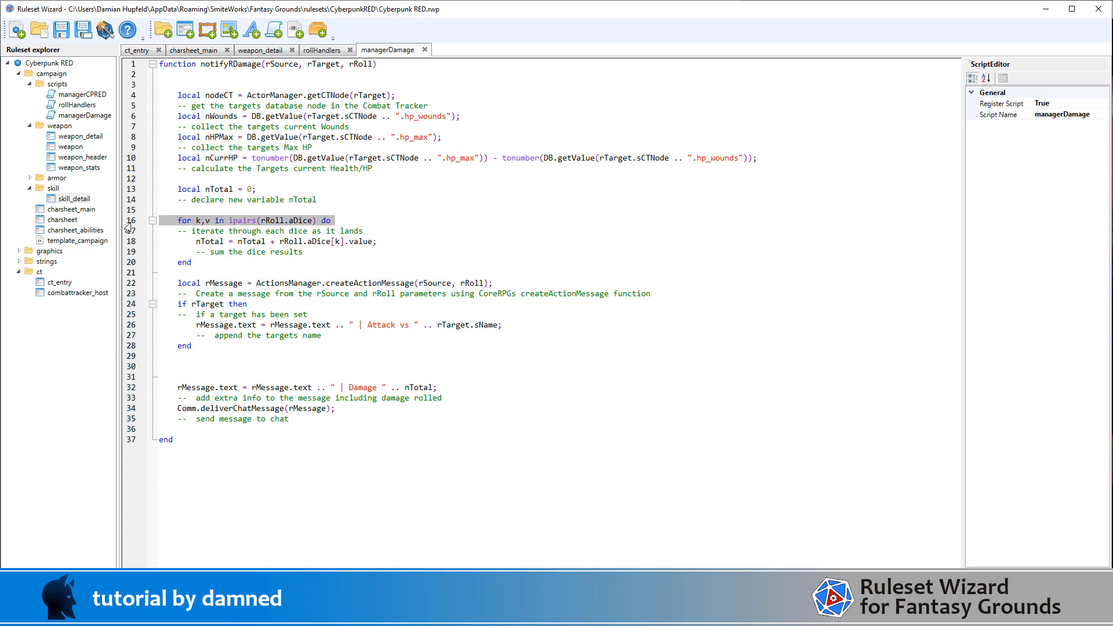
{"action": "mouse_move", "coordinate": [135, 245]}
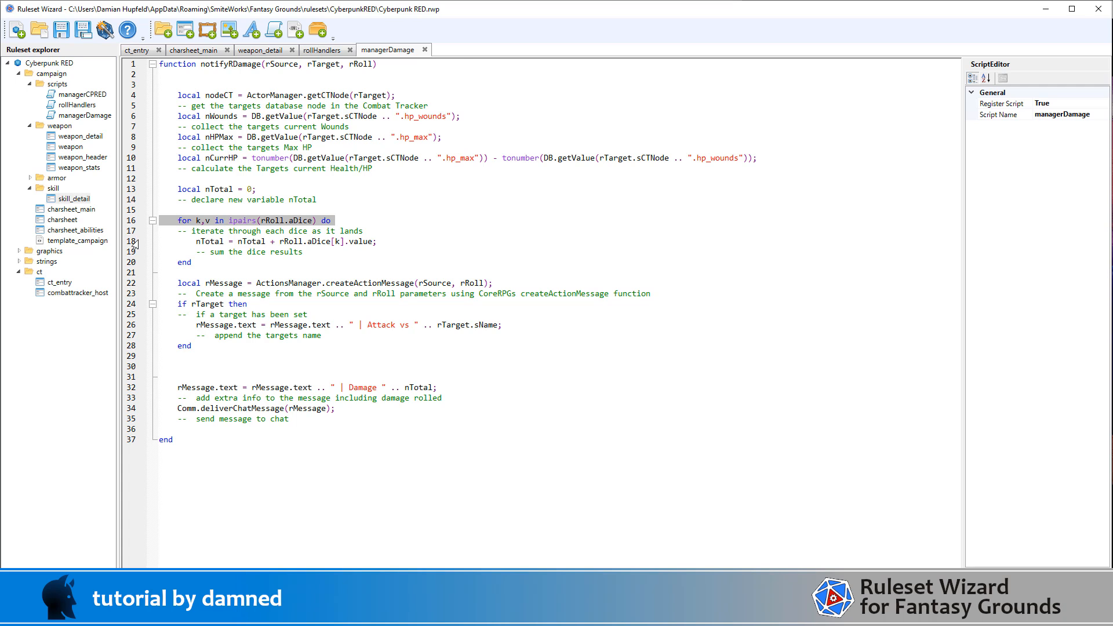
{"action": "left_click", "coordinate": [284, 241]}
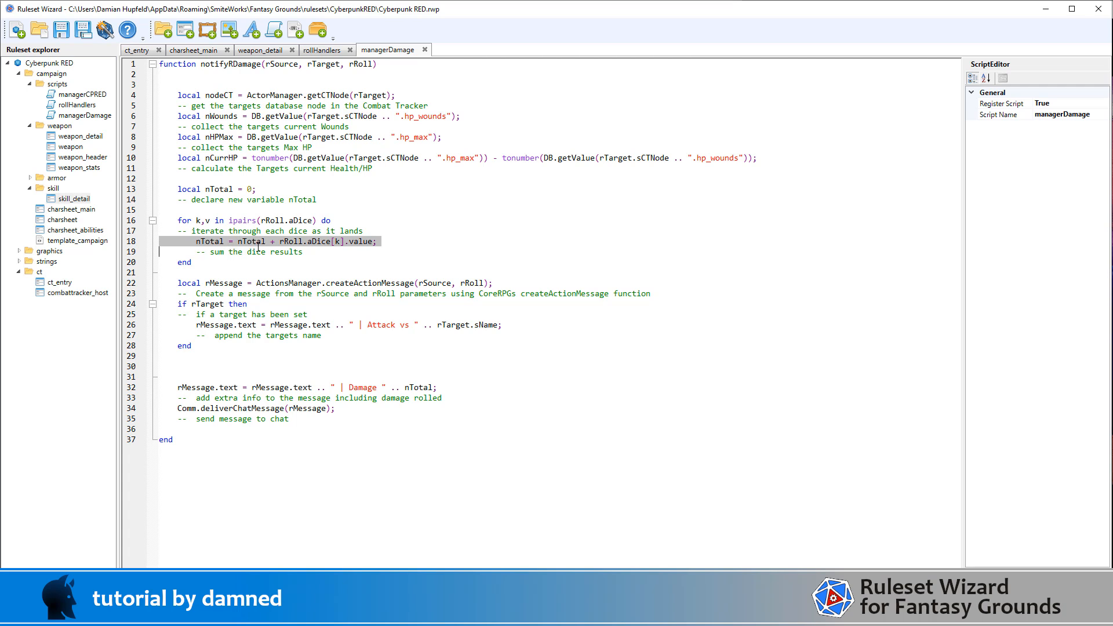
{"action": "mouse_move", "coordinate": [299, 250]}
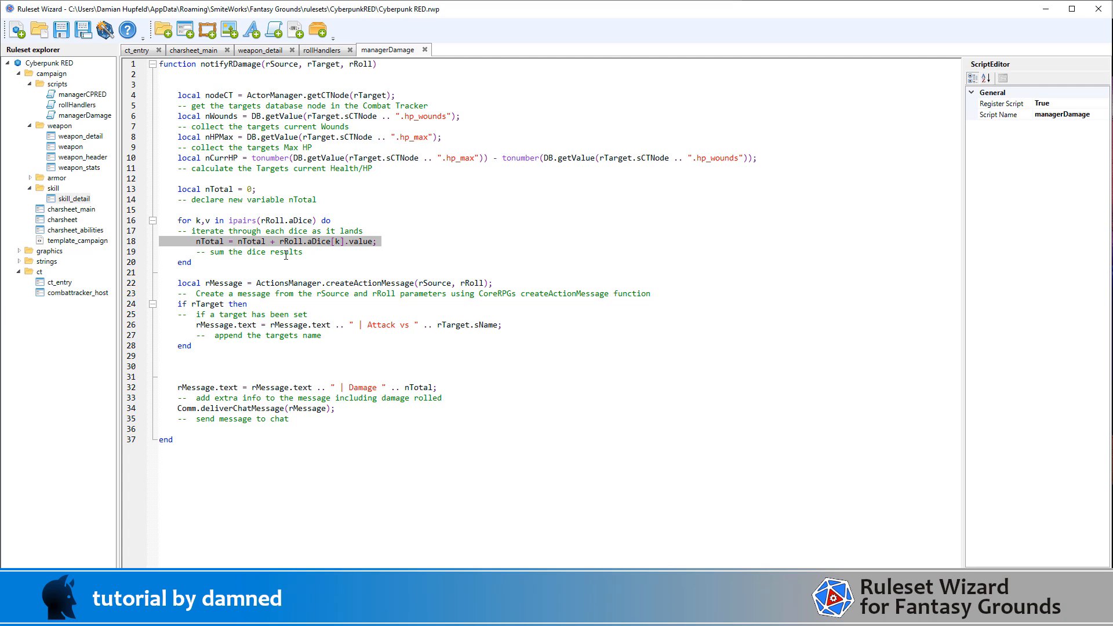
{"action": "mouse_move", "coordinate": [341, 250]}
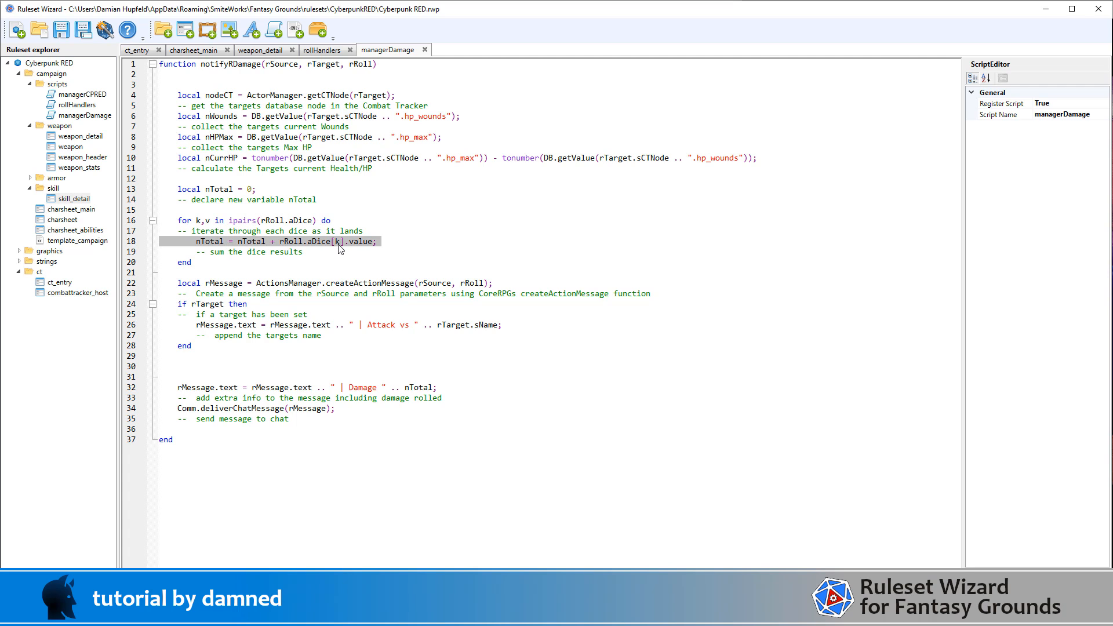
{"action": "mouse_move", "coordinate": [242, 251]}
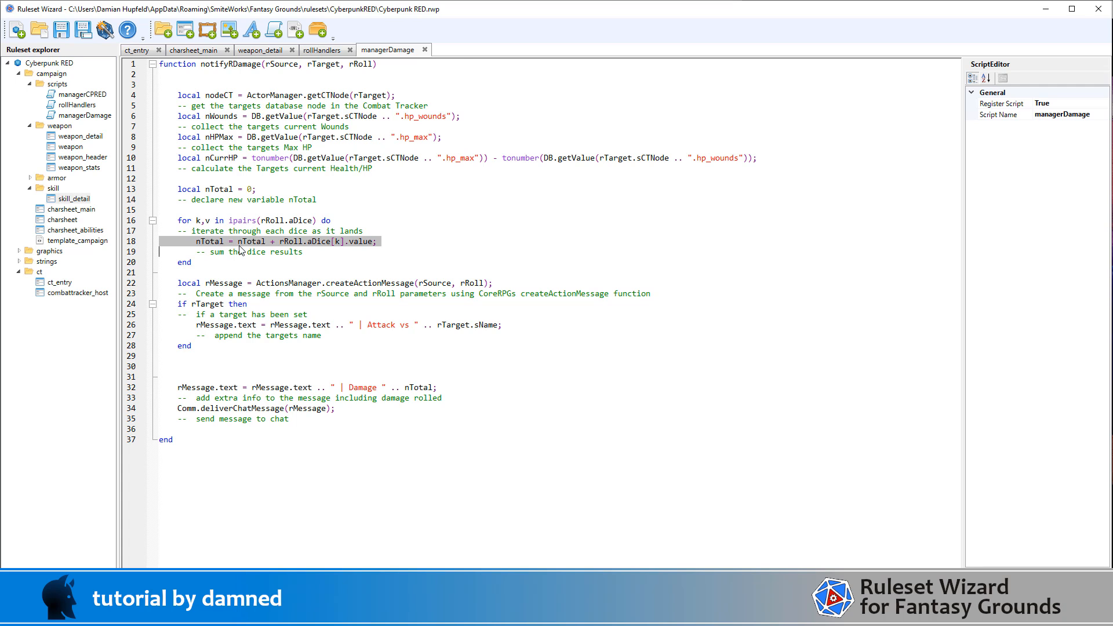
{"action": "mouse_move", "coordinate": [297, 249]}
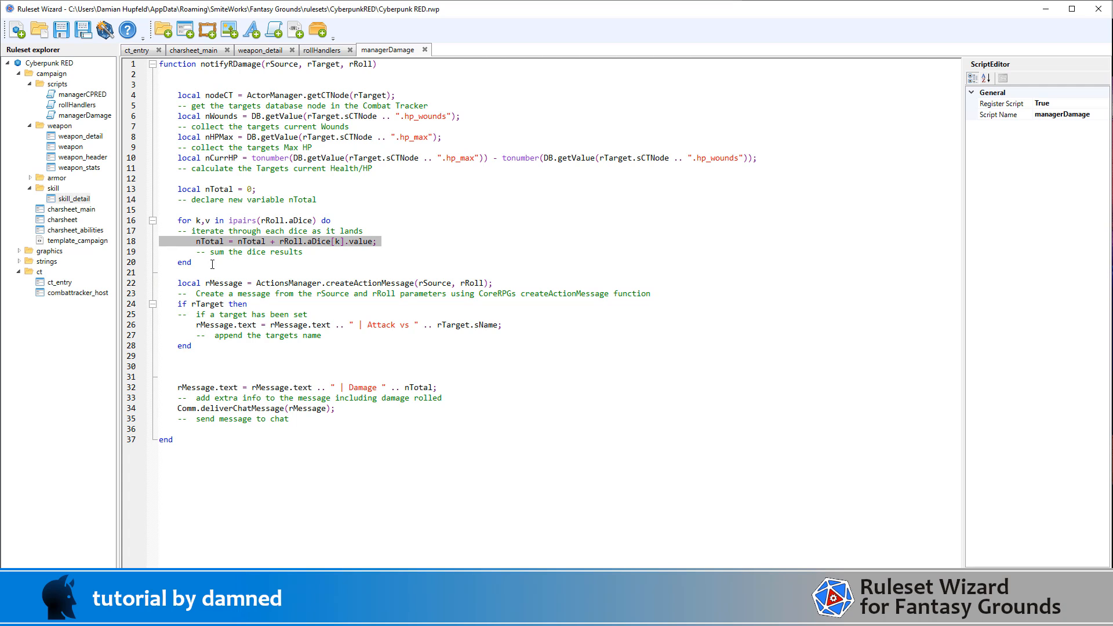
{"action": "left_click", "coordinate": [264, 283]}
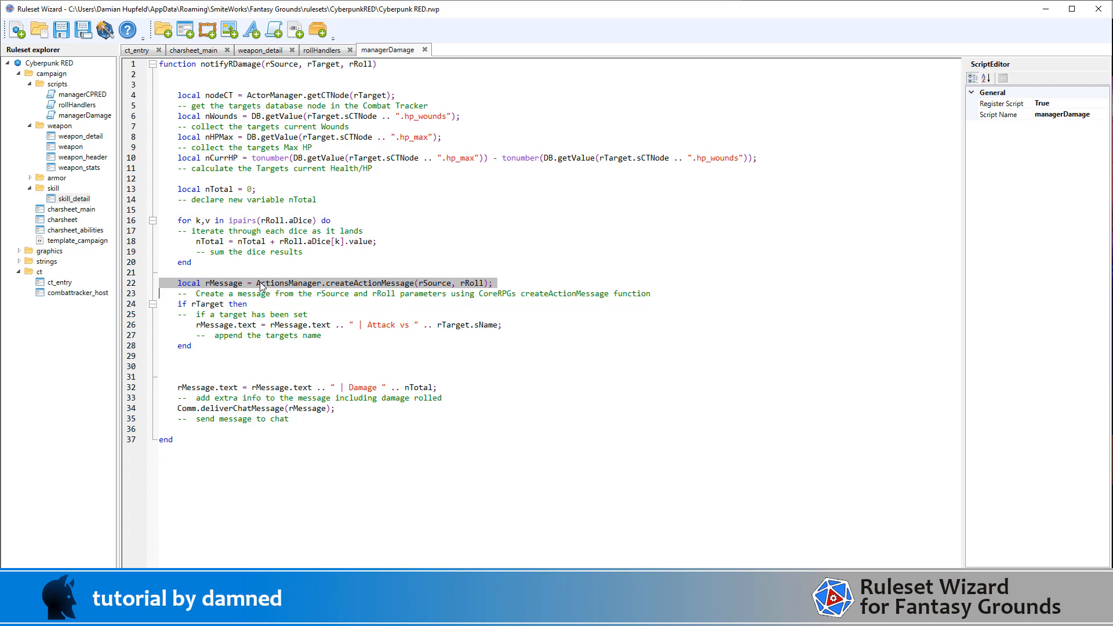
{"action": "mouse_move", "coordinate": [559, 273]}
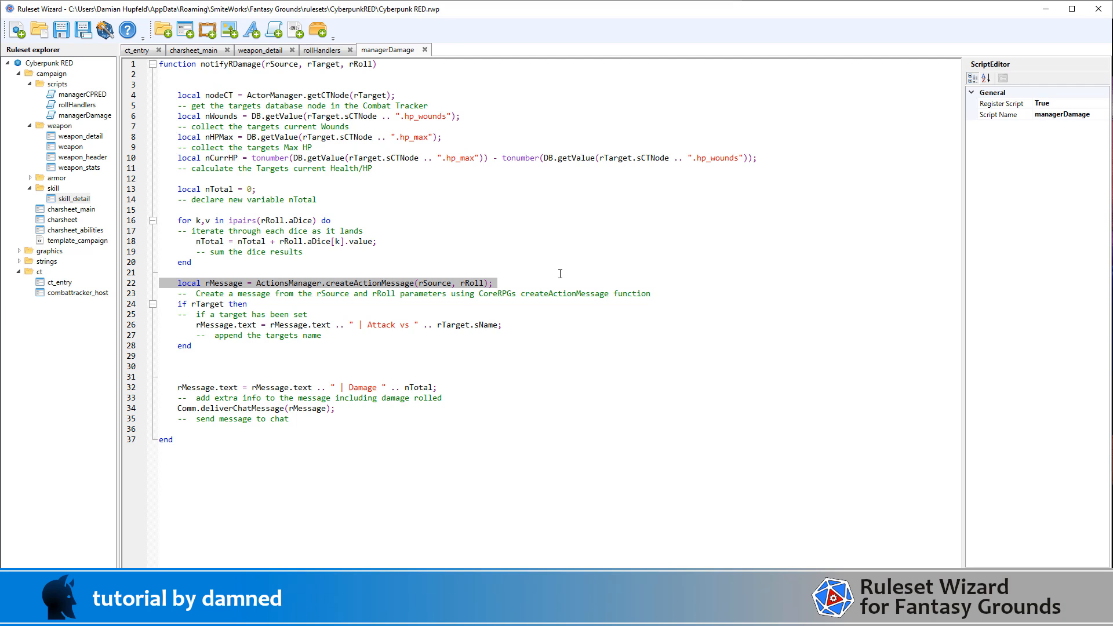
{"action": "mouse_move", "coordinate": [470, 291]}
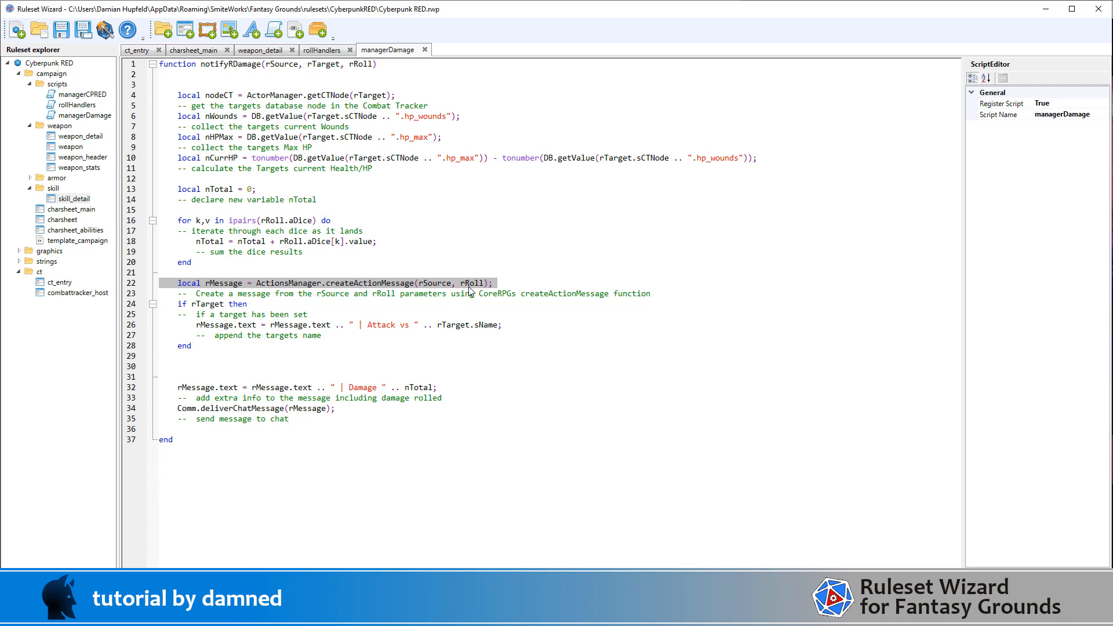
{"action": "mouse_move", "coordinate": [479, 292]}
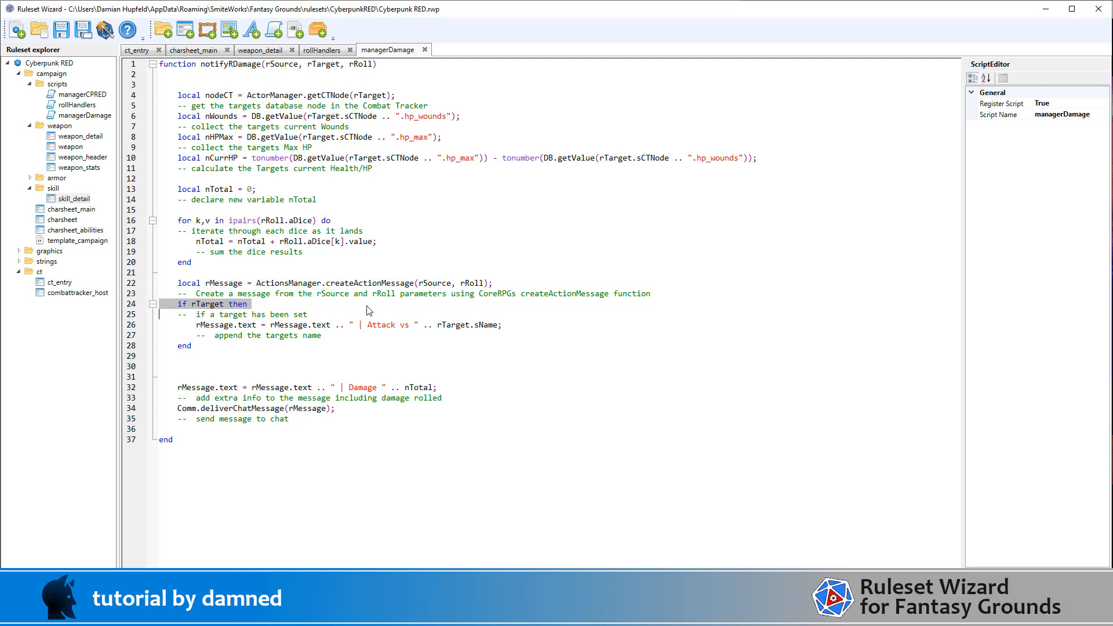
{"action": "mouse_move", "coordinate": [385, 305]}
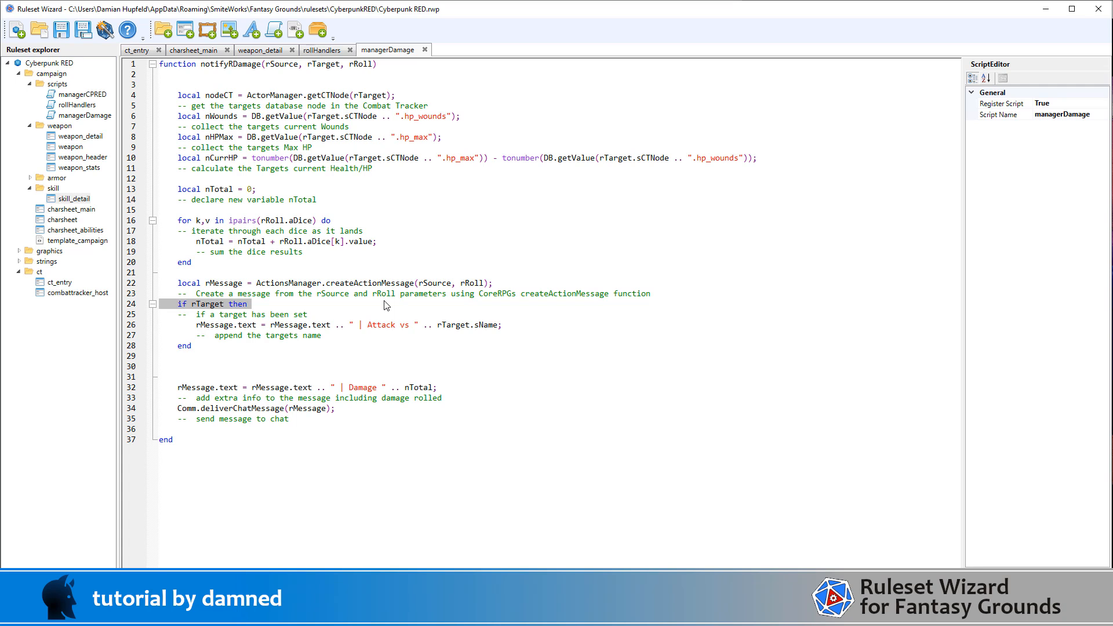
{"action": "mouse_move", "coordinate": [185, 323]}
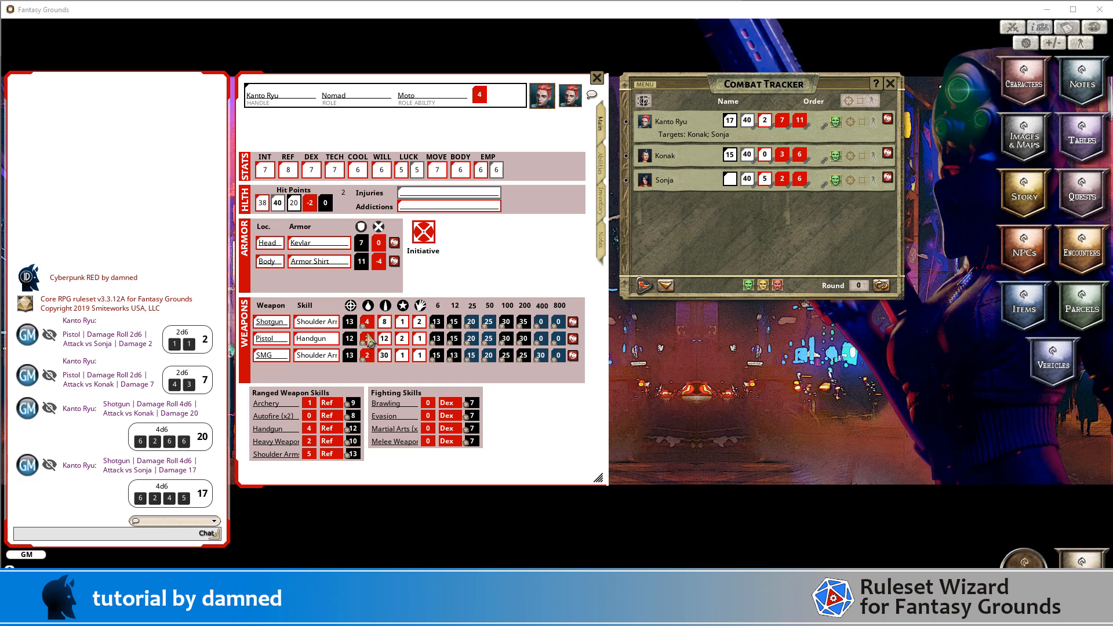
Step: Roll Pistol damage again, posting Attack vs Konak 5 and Attack vs Sonja 9 in chat
{"action": "left_click", "coordinate": [368, 338]}
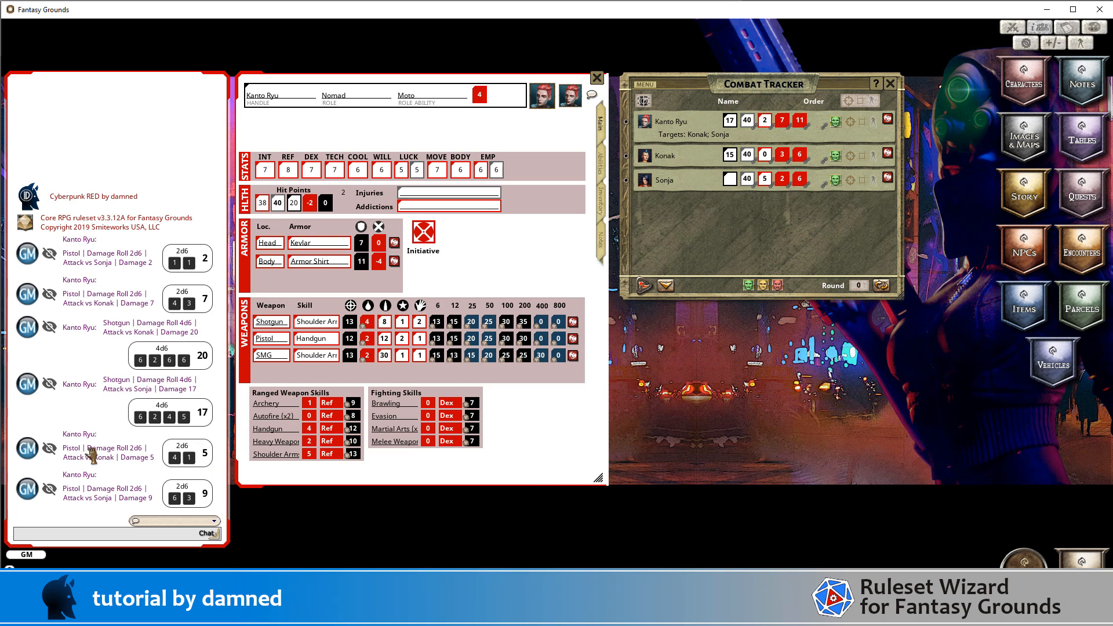
{"action": "mouse_move", "coordinate": [178, 476]}
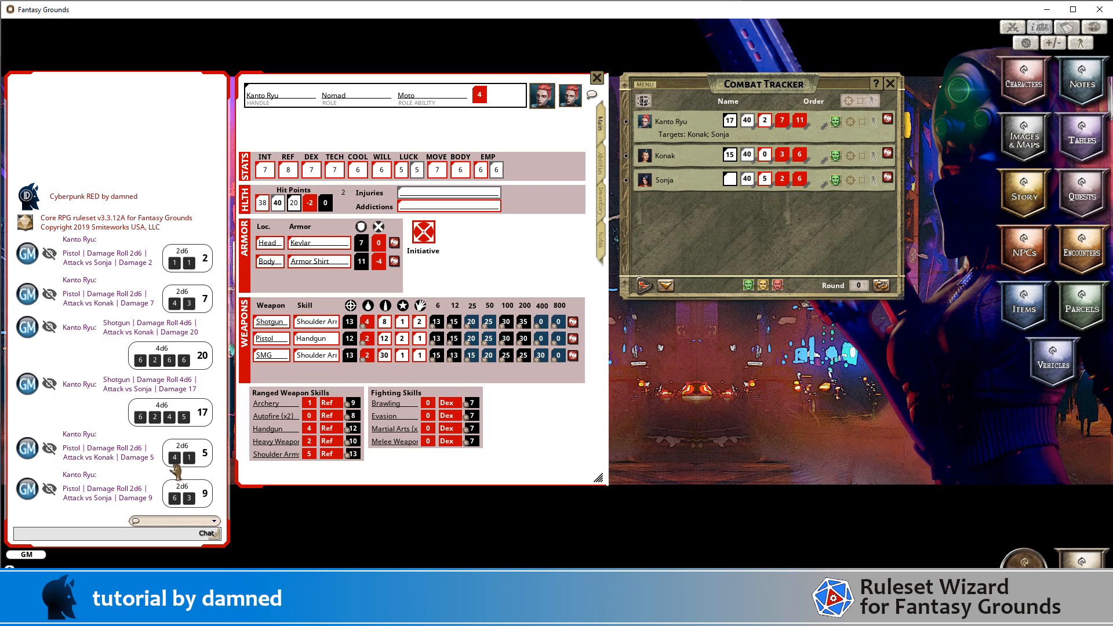
{"action": "mouse_move", "coordinate": [181, 470]}
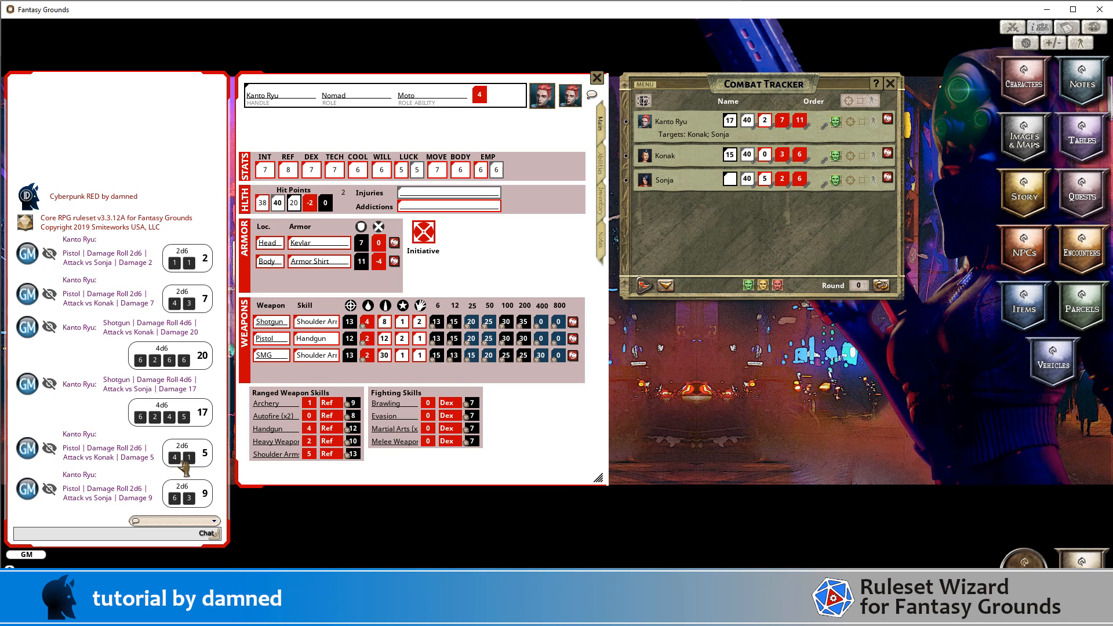
{"action": "mouse_move", "coordinate": [183, 461]}
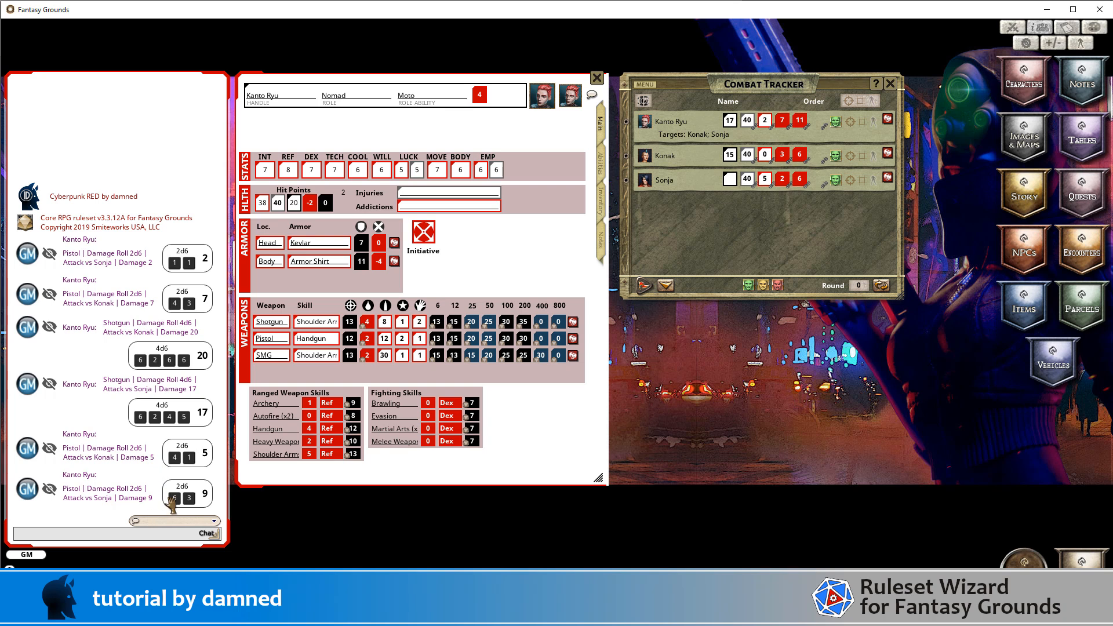
{"action": "mouse_move", "coordinate": [160, 505]}
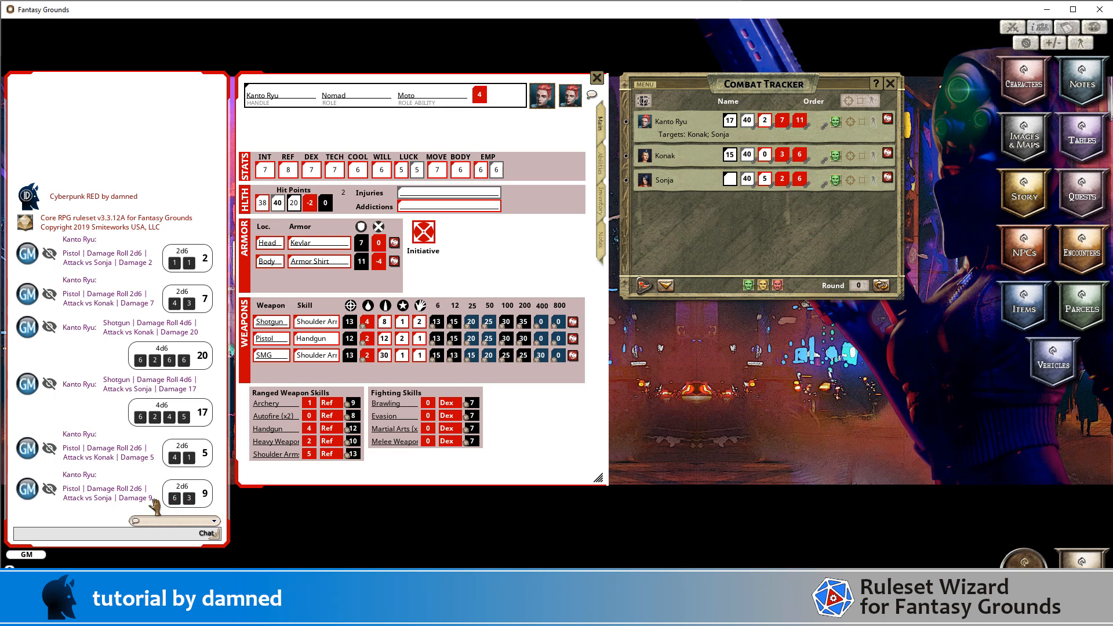